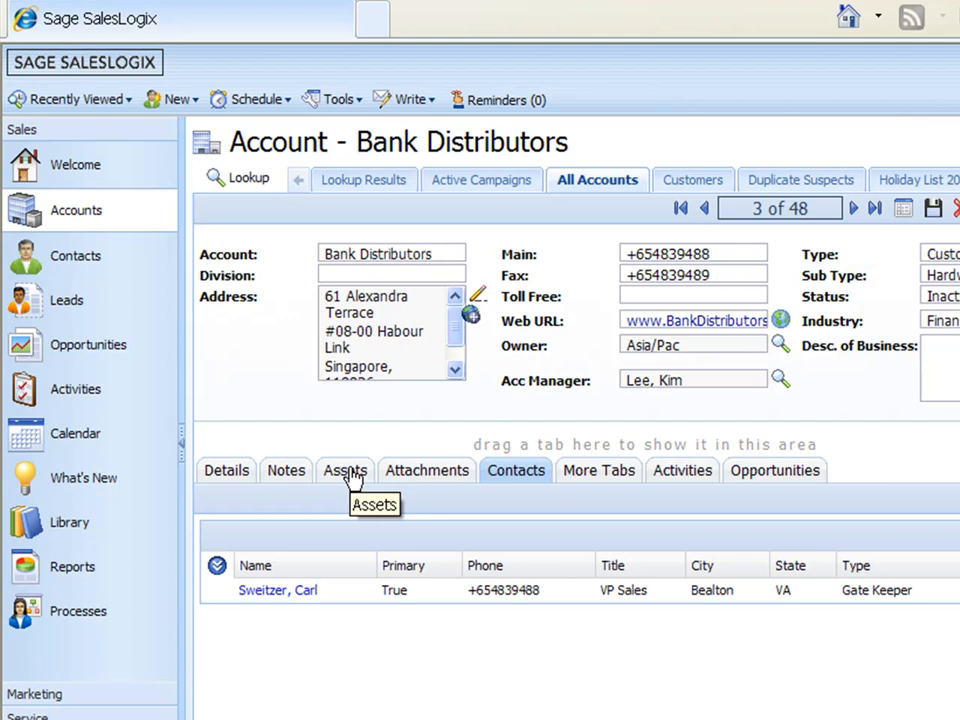
pyautogui.moveTo(344, 470)
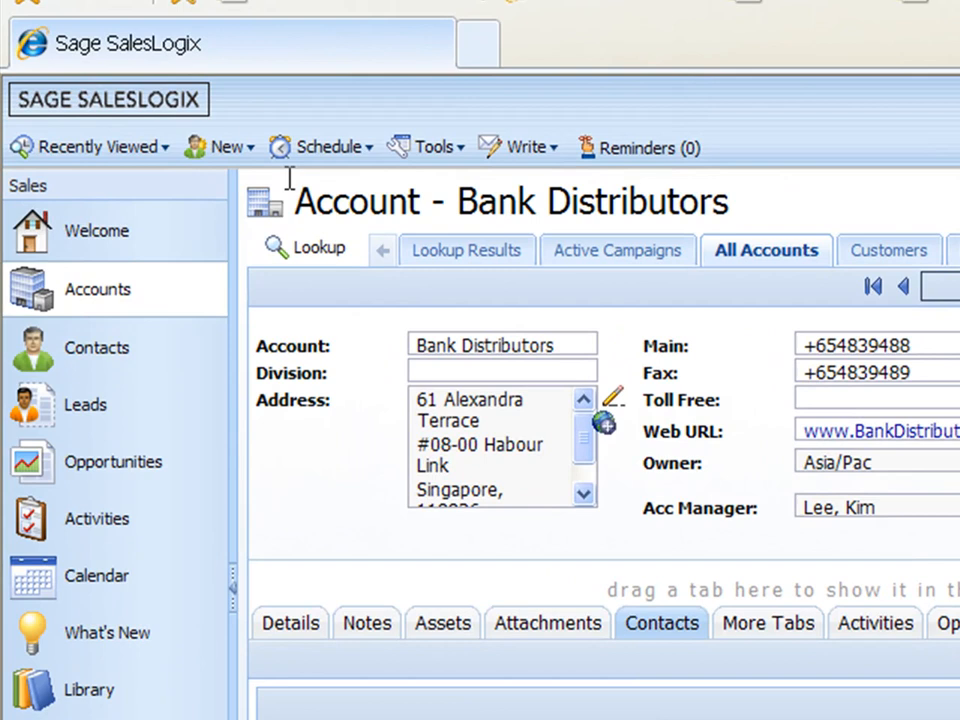
# Step: Show the New menu of record types over the Bank Distributors account
pyautogui.click(228, 148)
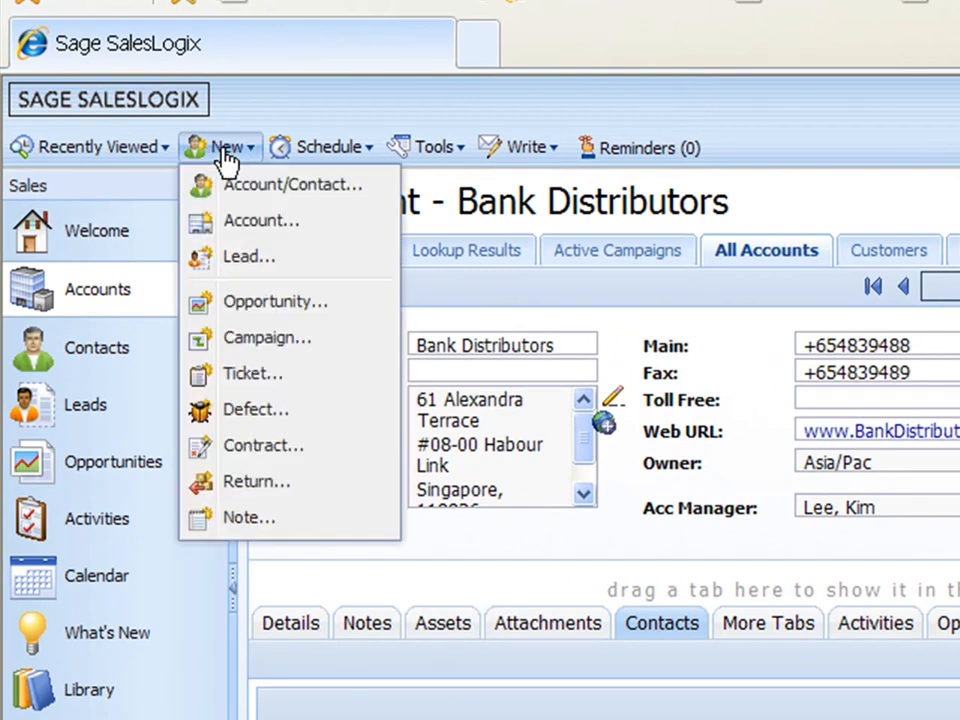
pyautogui.moveTo(252, 374)
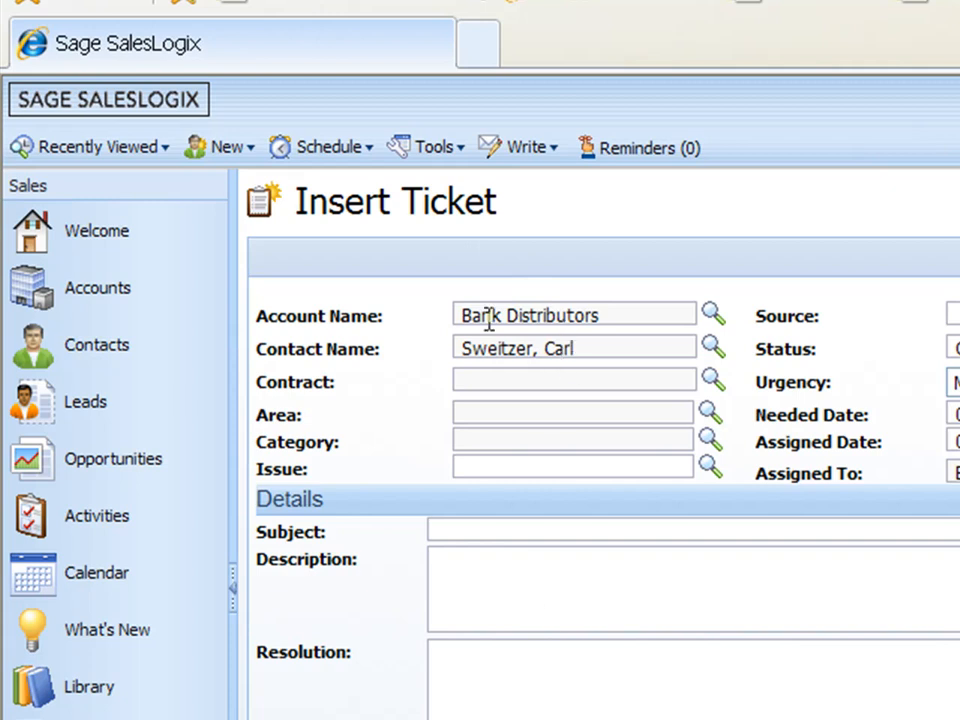
pyautogui.scroll(-3)
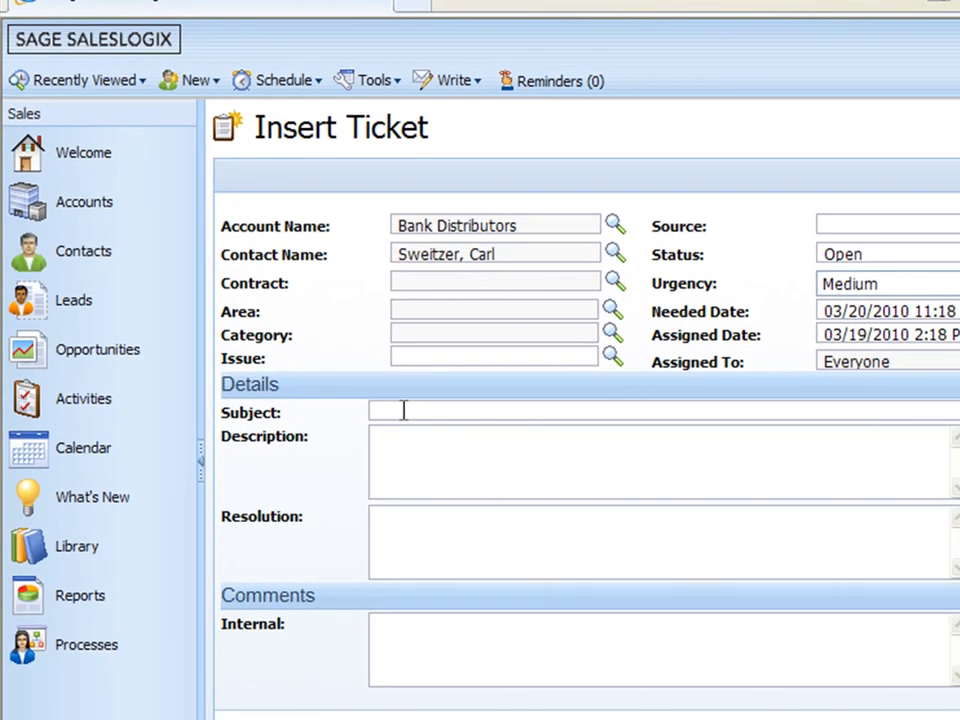
pyautogui.moveTo(436, 310)
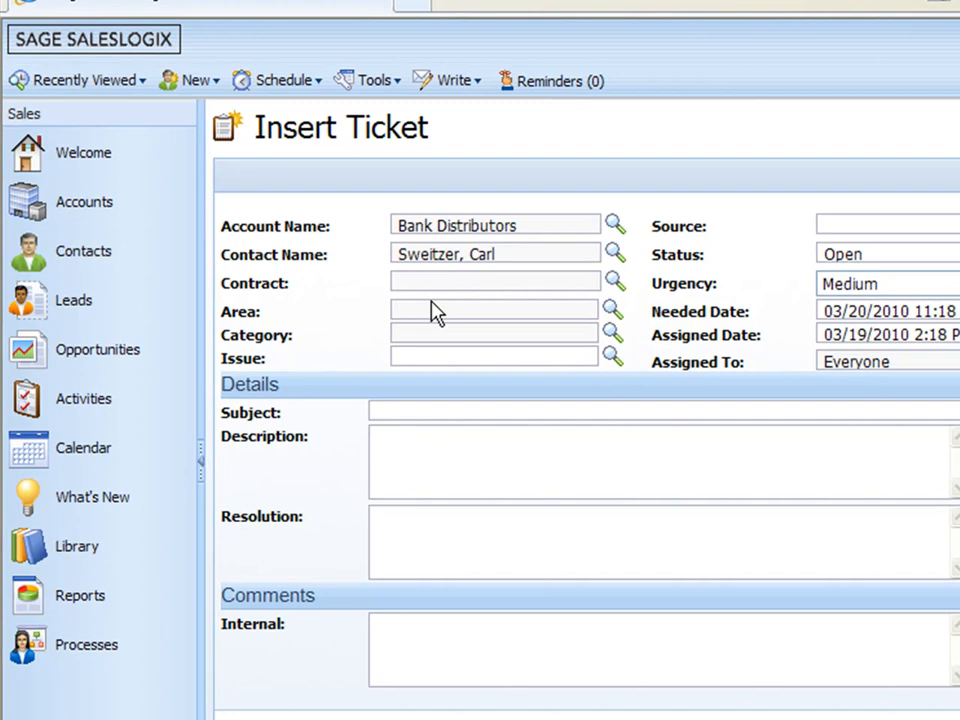
pyautogui.moveTo(448, 272)
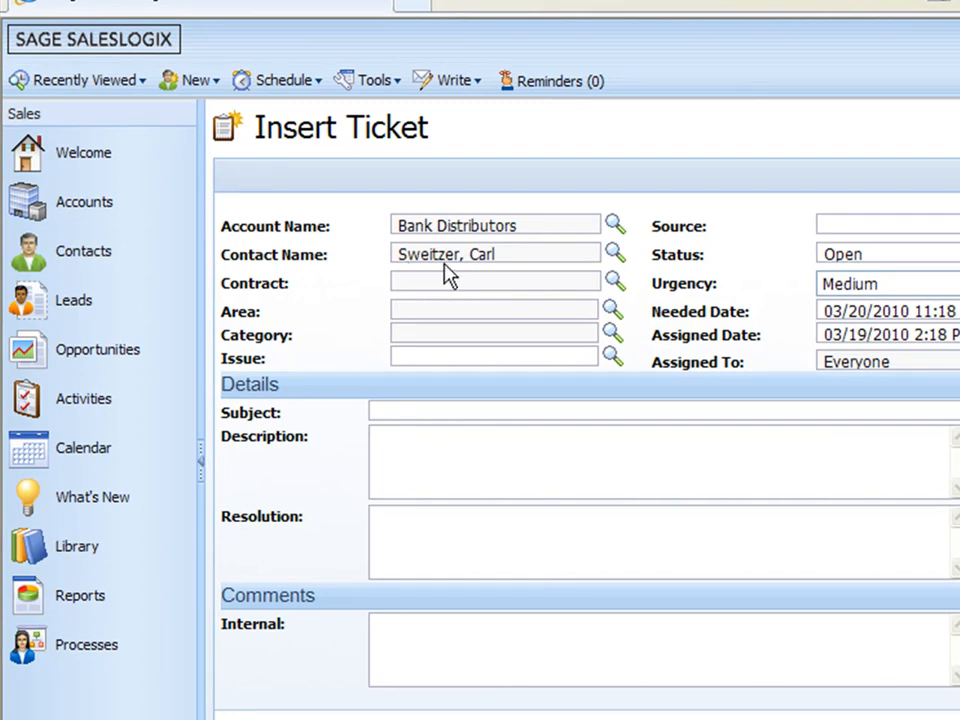
pyautogui.moveTo(444, 312)
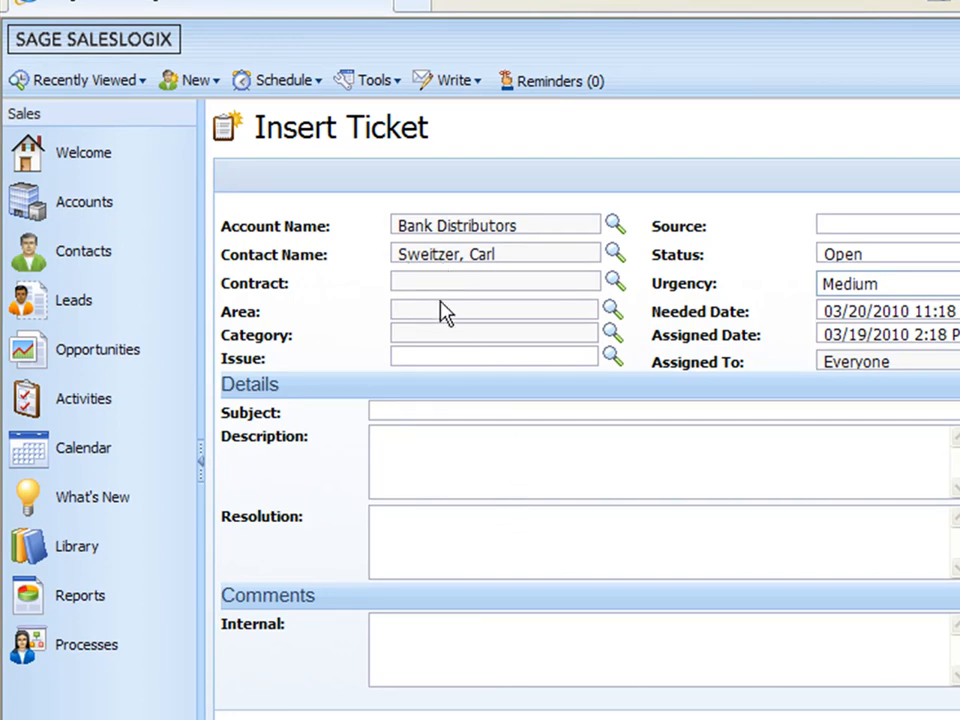
pyautogui.moveTo(440, 298)
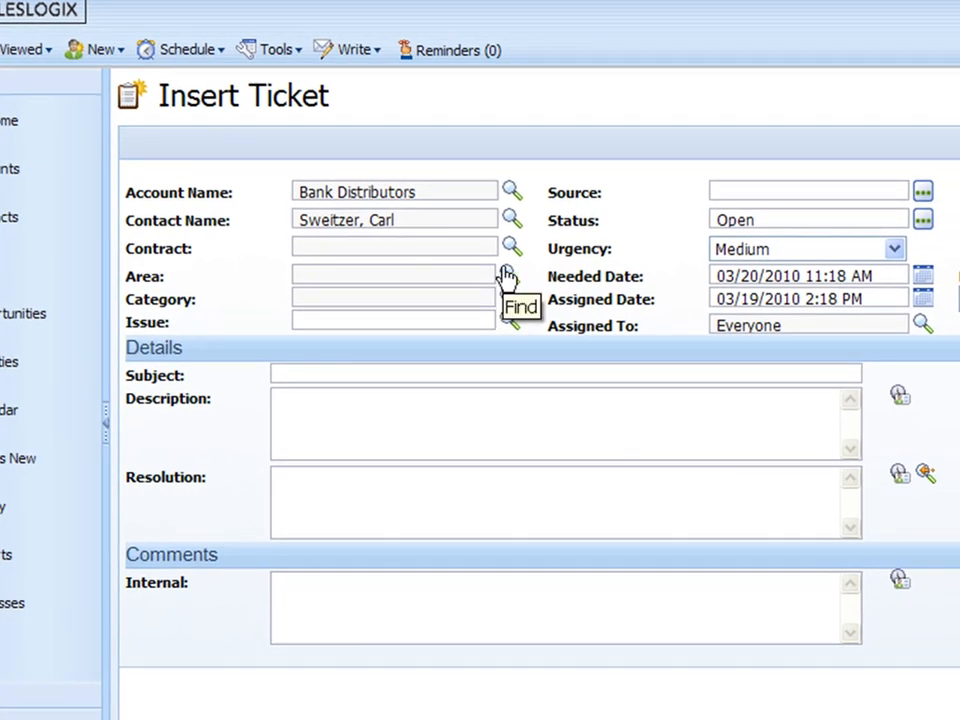
# Step: Set the ticket's area, category and issue to Hardware, Hard Drive and Corrupt
pyautogui.click(508, 276)
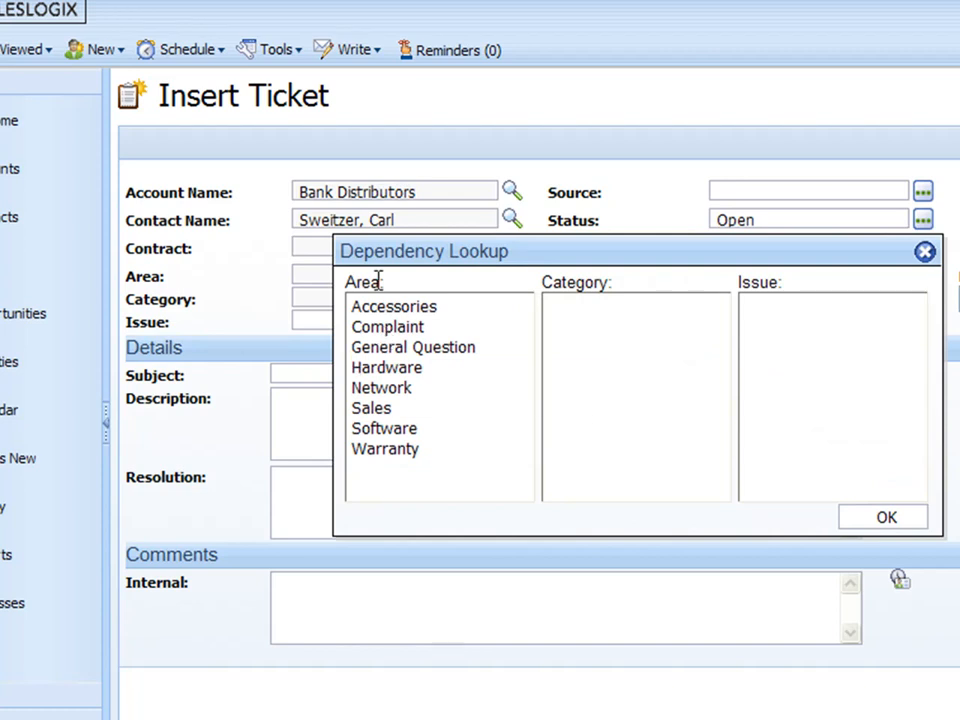
pyautogui.moveTo(358, 472)
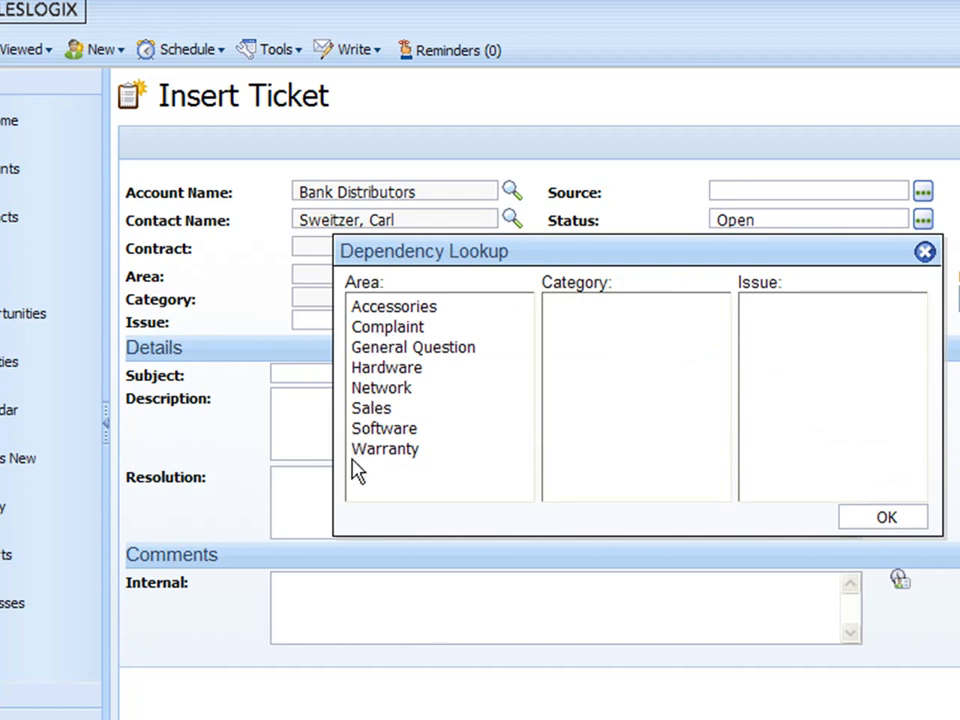
pyautogui.moveTo(420, 410)
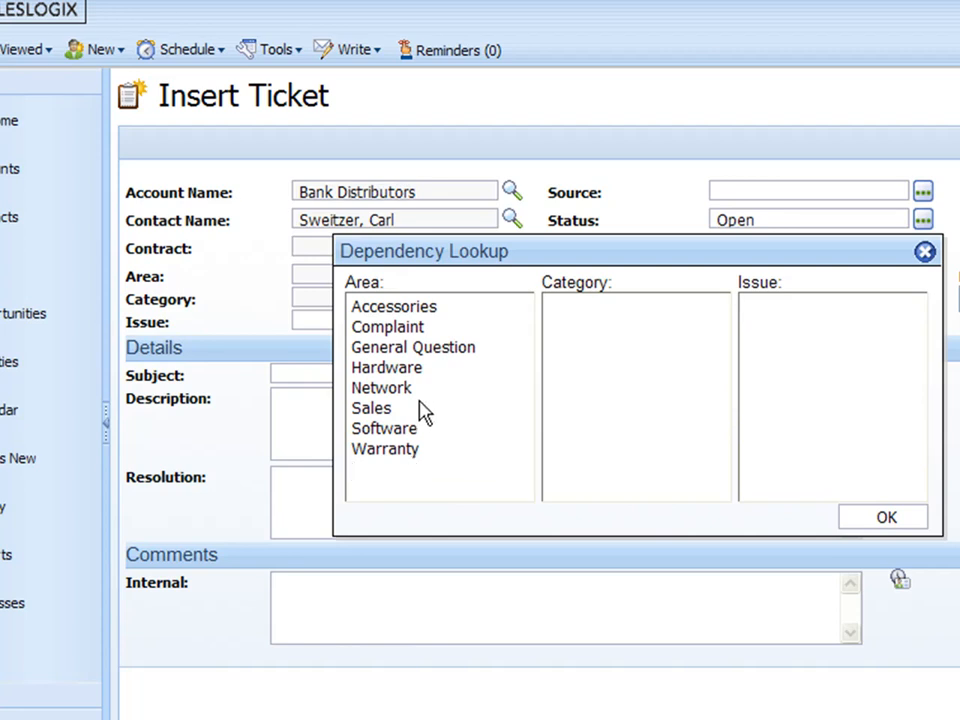
pyautogui.click(386, 368)
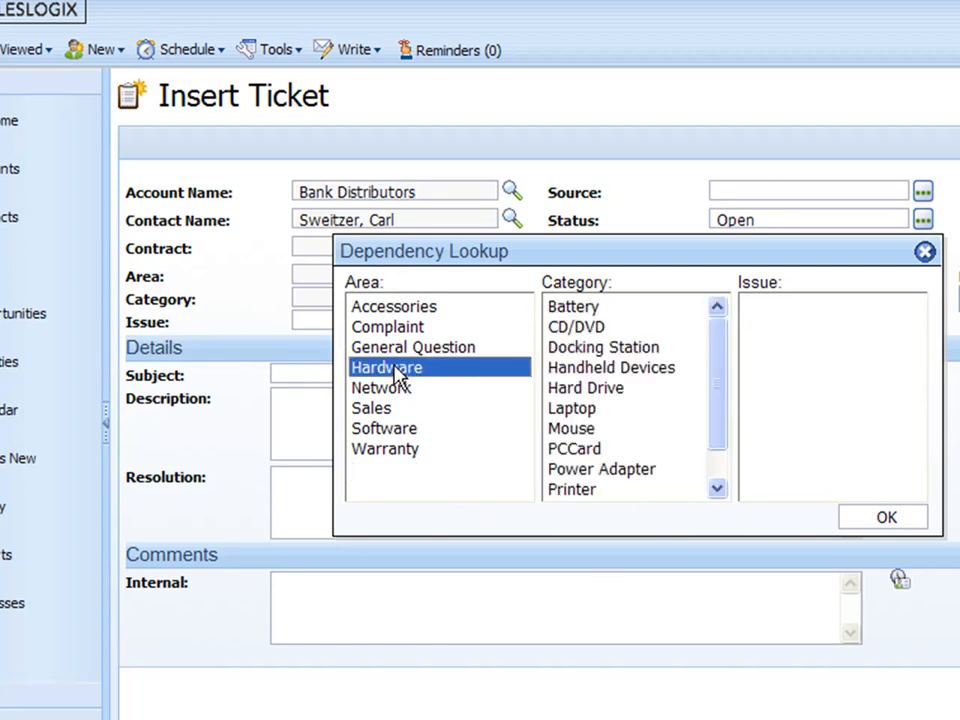
pyautogui.moveTo(600, 320)
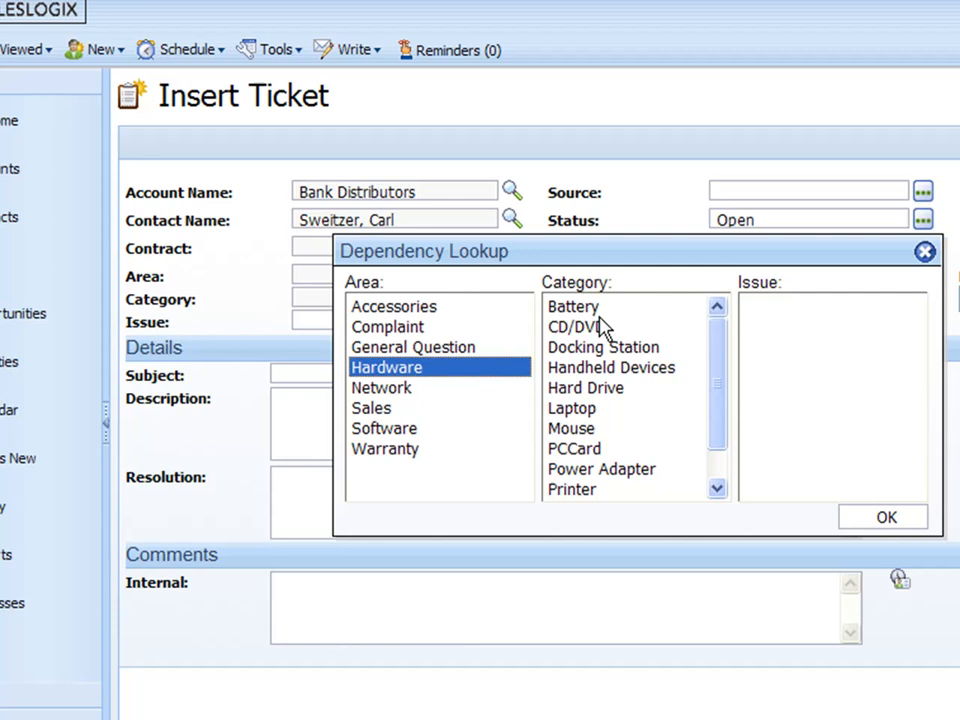
pyautogui.moveTo(570, 498)
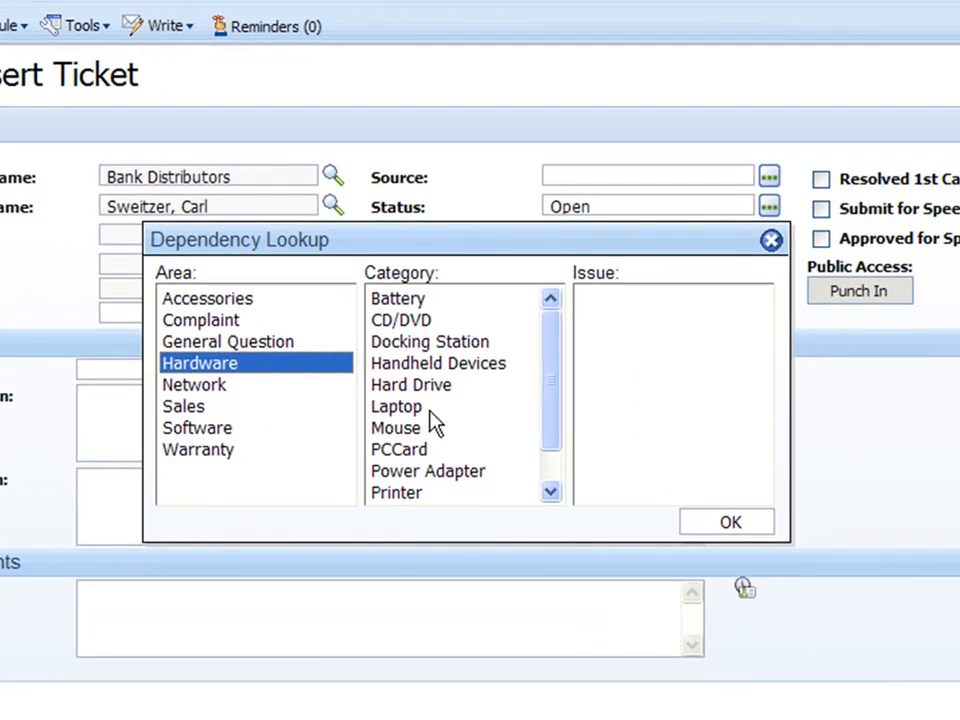
pyautogui.click(412, 384)
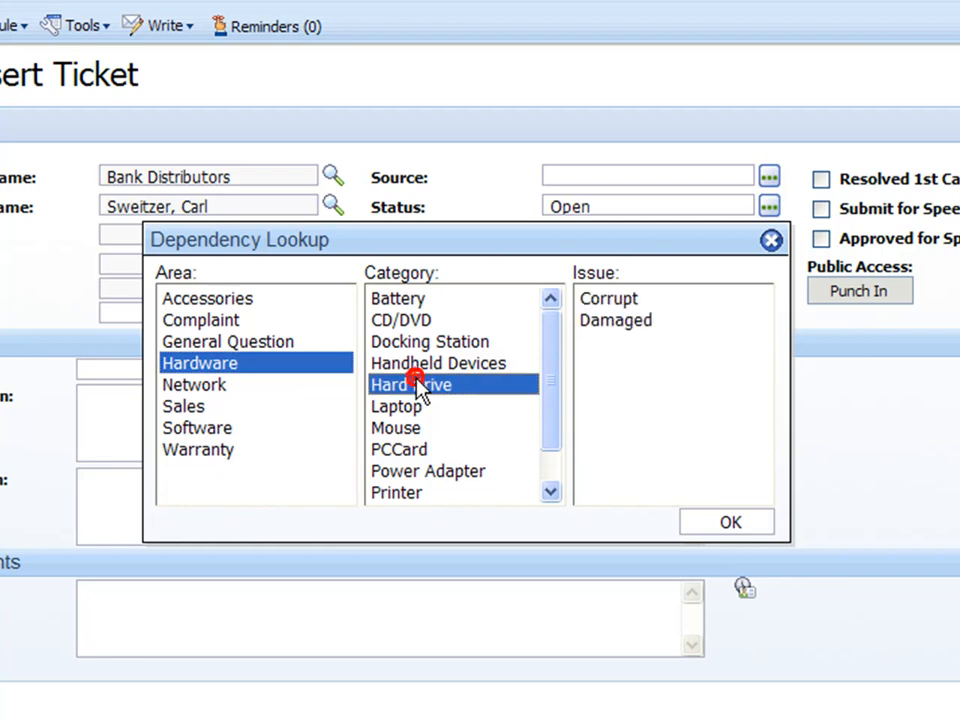
pyautogui.moveTo(644, 396)
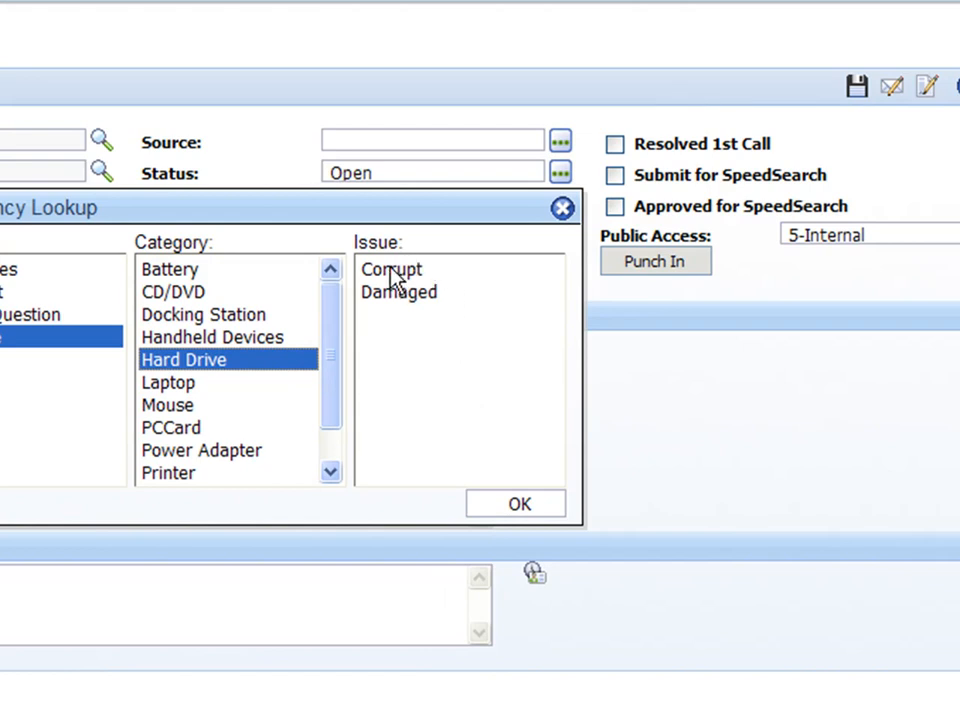
pyautogui.click(516, 504)
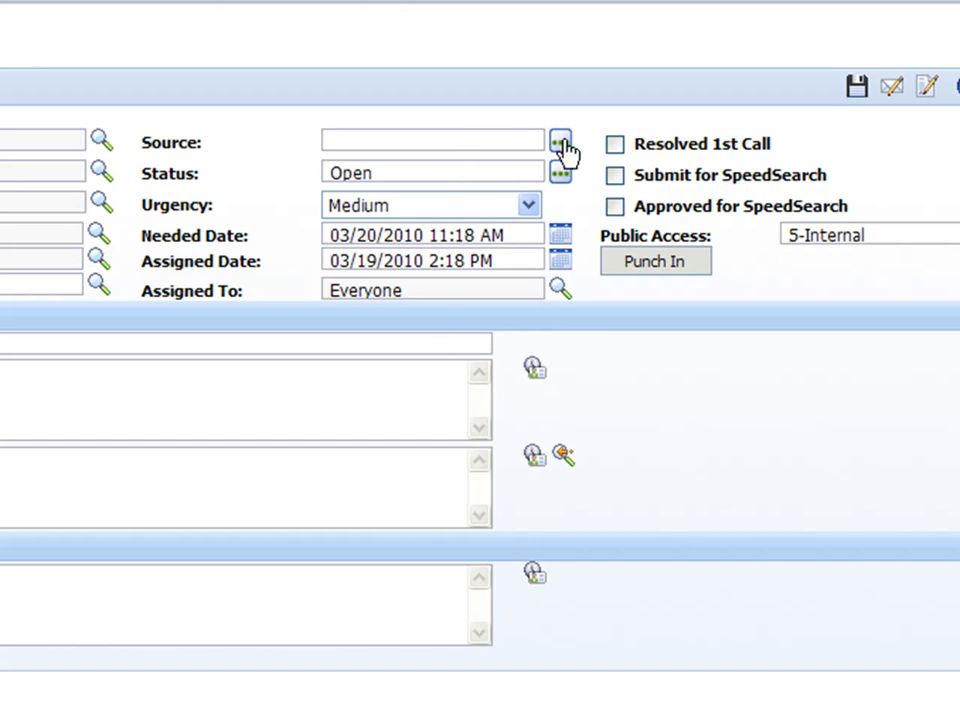
# Step: Set source Email, needed date 03/23/2010 11:18 AM, and keep urgency Medium
pyautogui.click(560, 140)
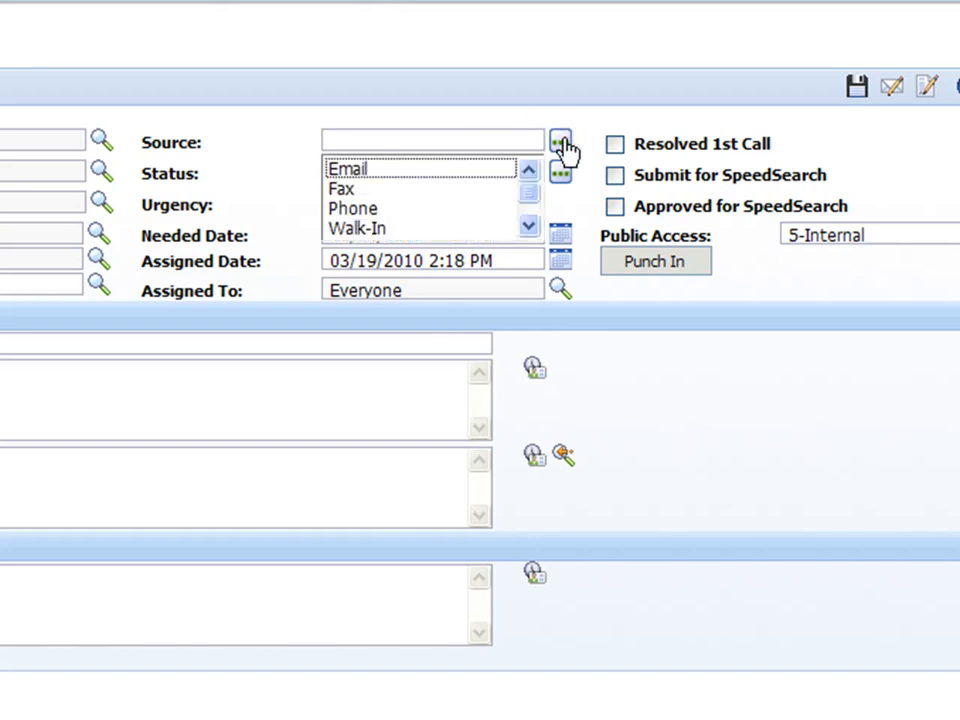
pyautogui.moveTo(470, 204)
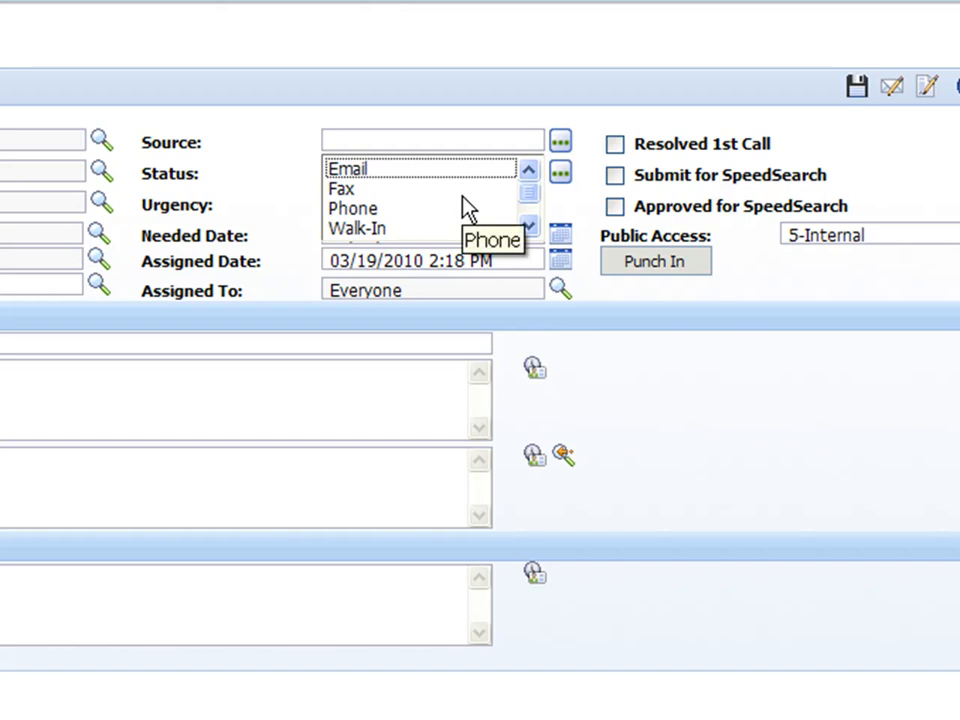
pyautogui.moveTo(416, 224)
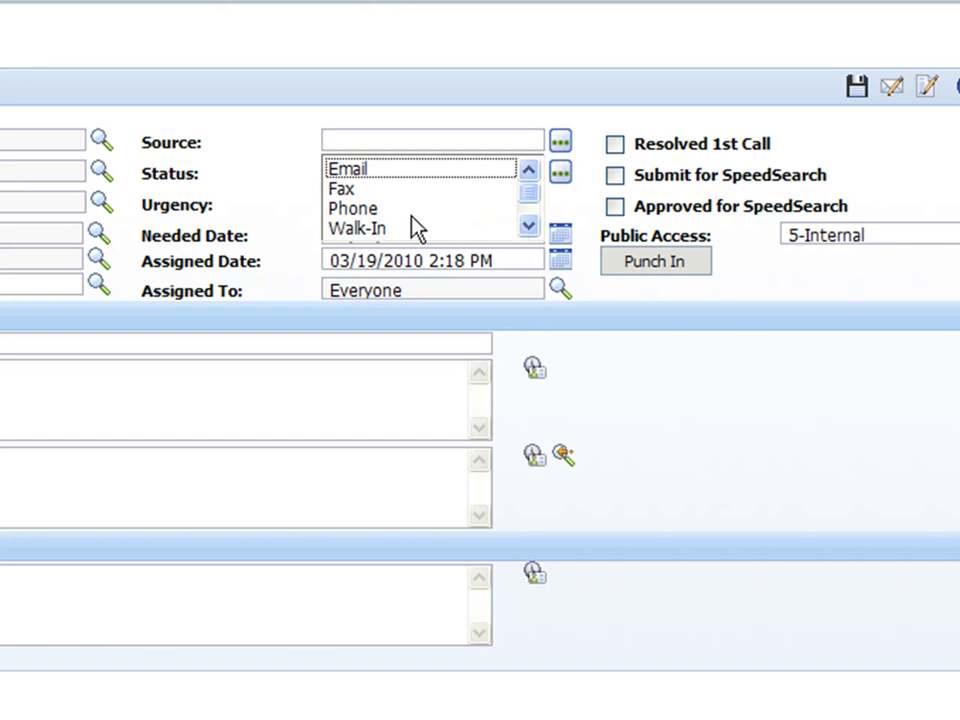
pyautogui.moveTo(398, 204)
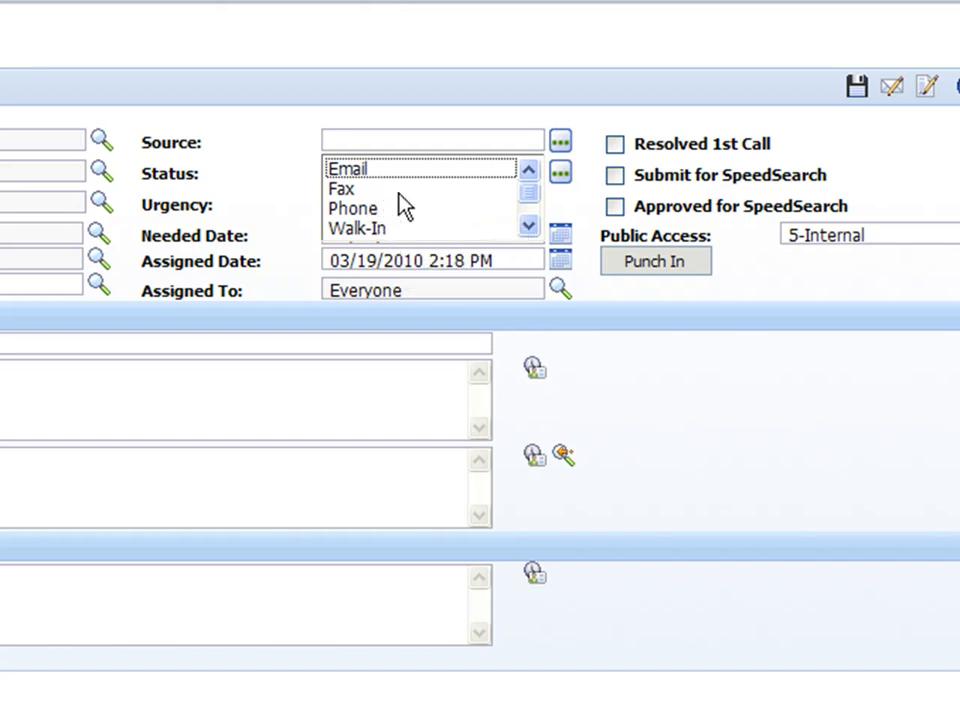
pyautogui.click(348, 168)
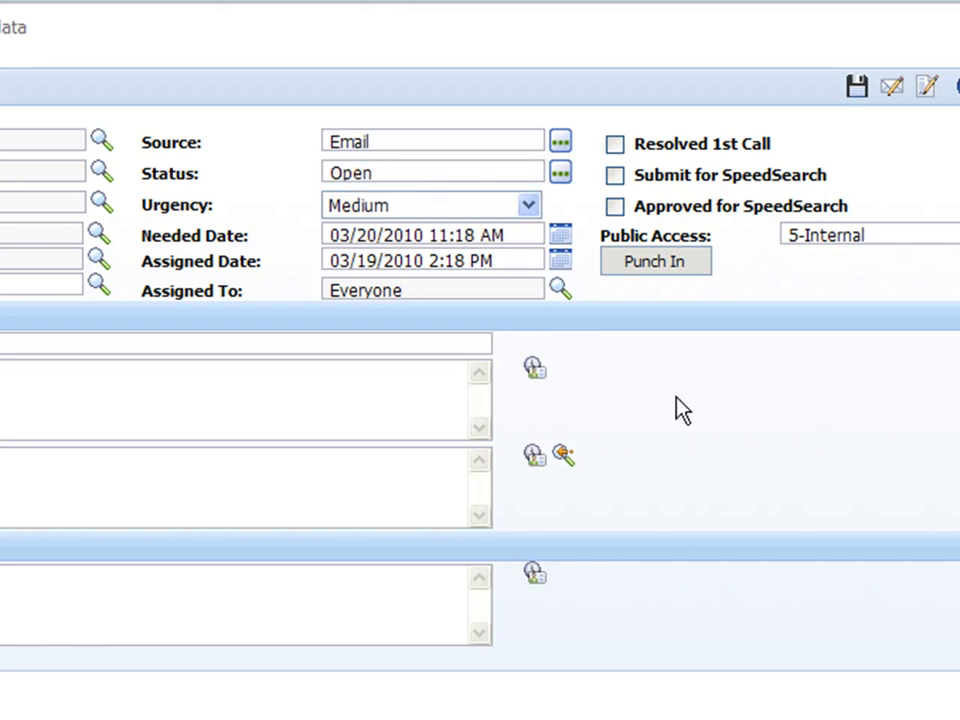
pyautogui.moveTo(644, 374)
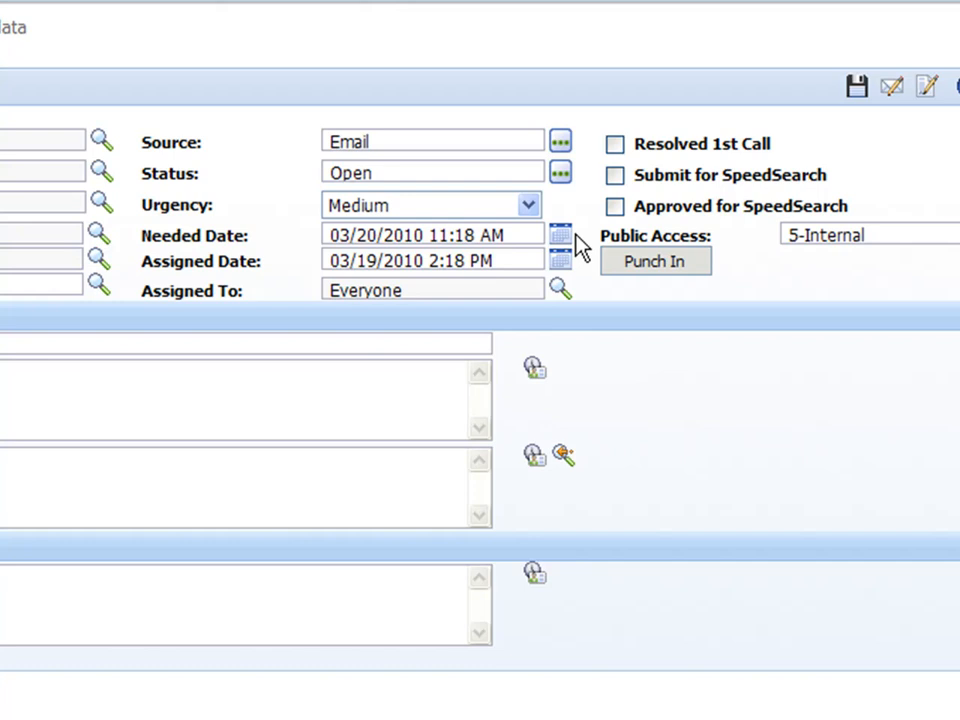
pyautogui.click(528, 204)
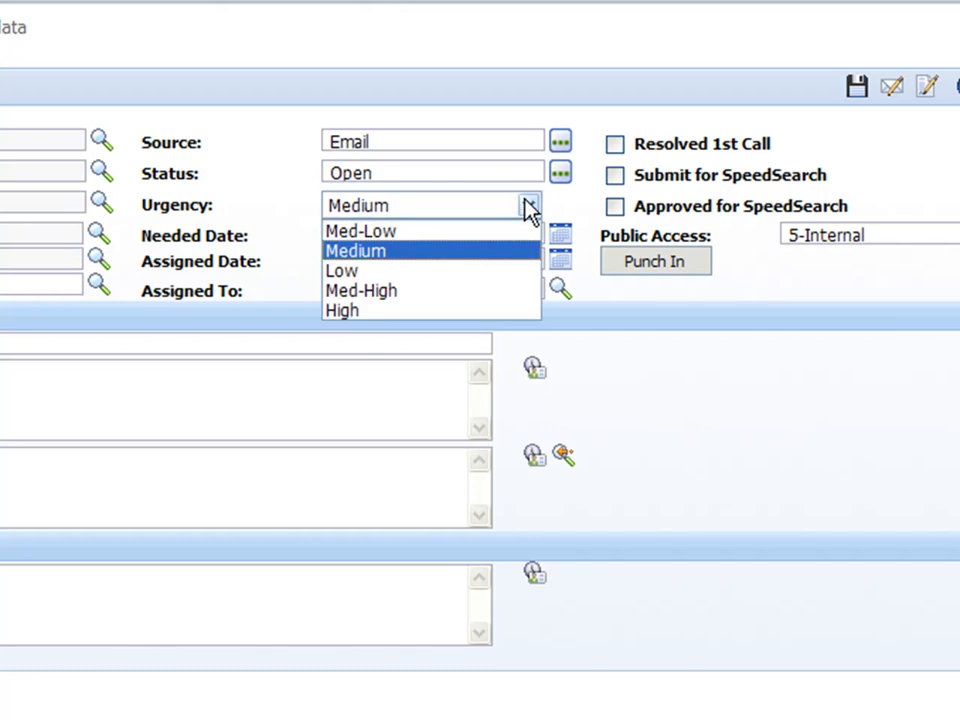
pyautogui.click(356, 250)
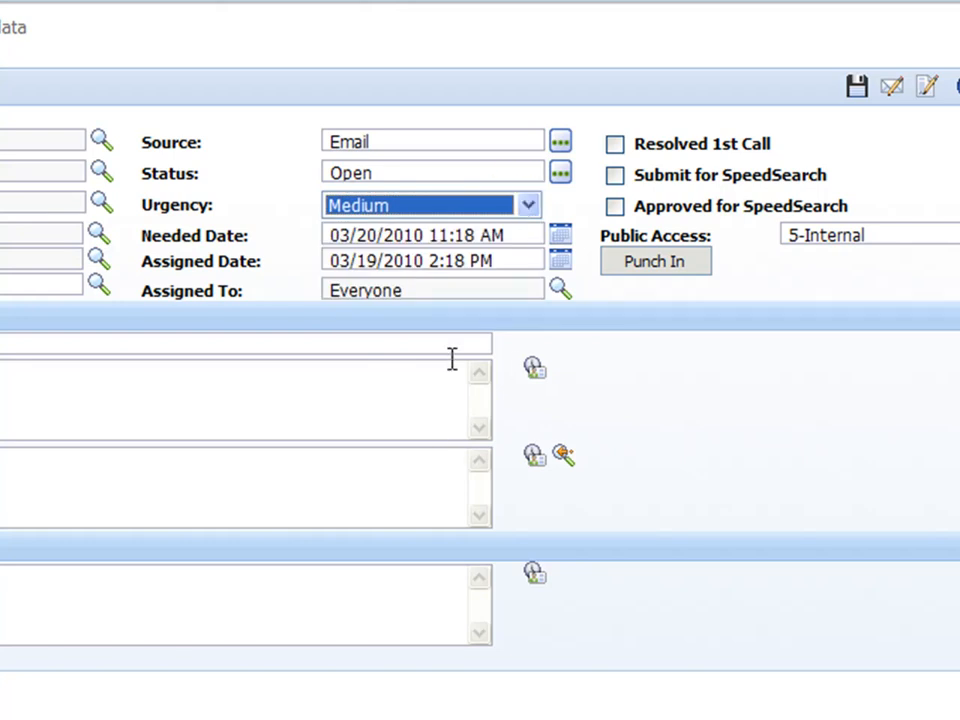
pyautogui.moveTo(400, 310)
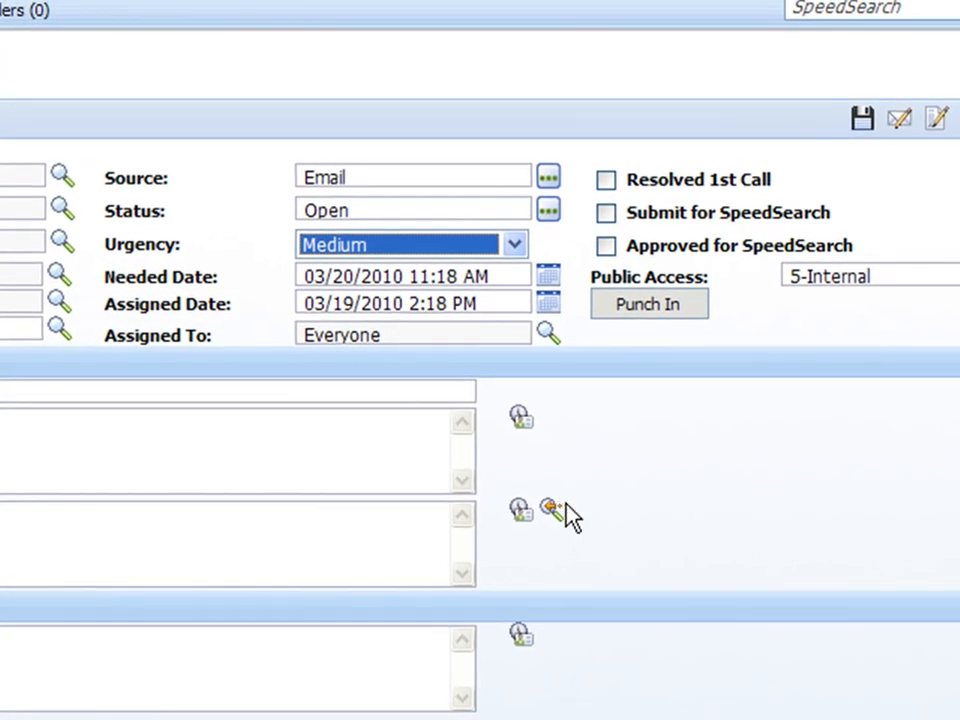
pyautogui.click(548, 276)
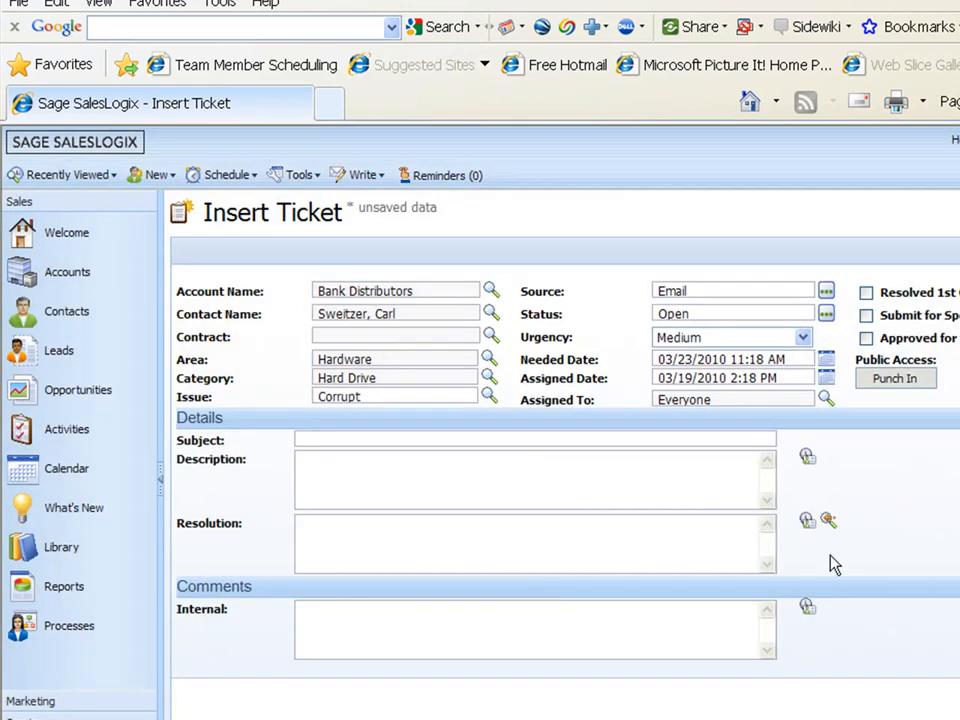
pyautogui.moveTo(844, 520)
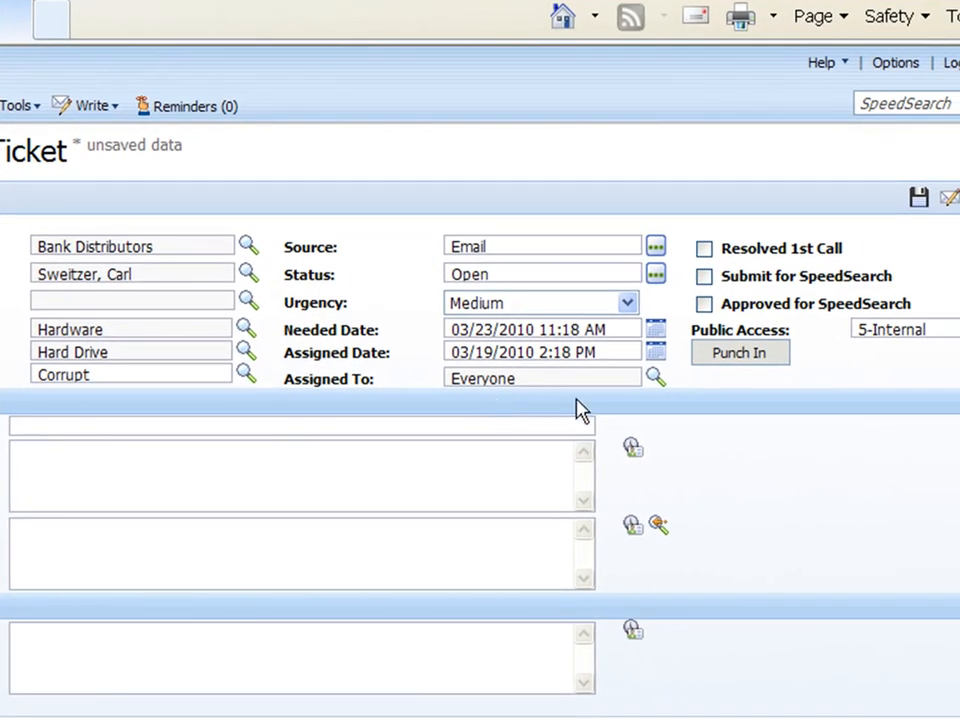
# Step: Assign the ticket to the Midwest team from the Team group in the owner lookup
pyautogui.click(656, 376)
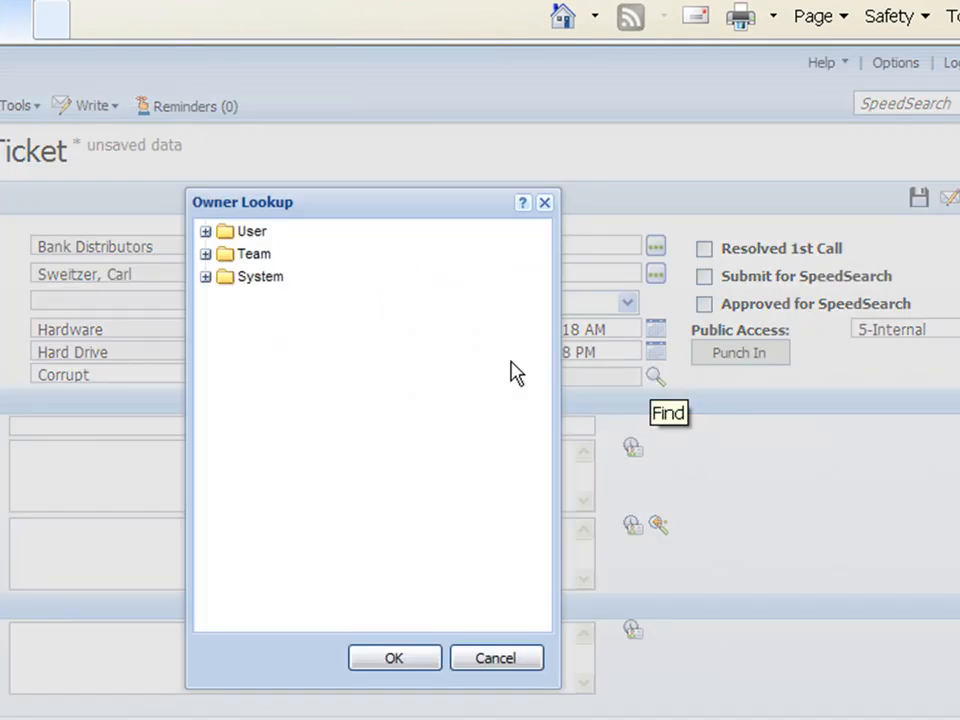
pyautogui.click(204, 232)
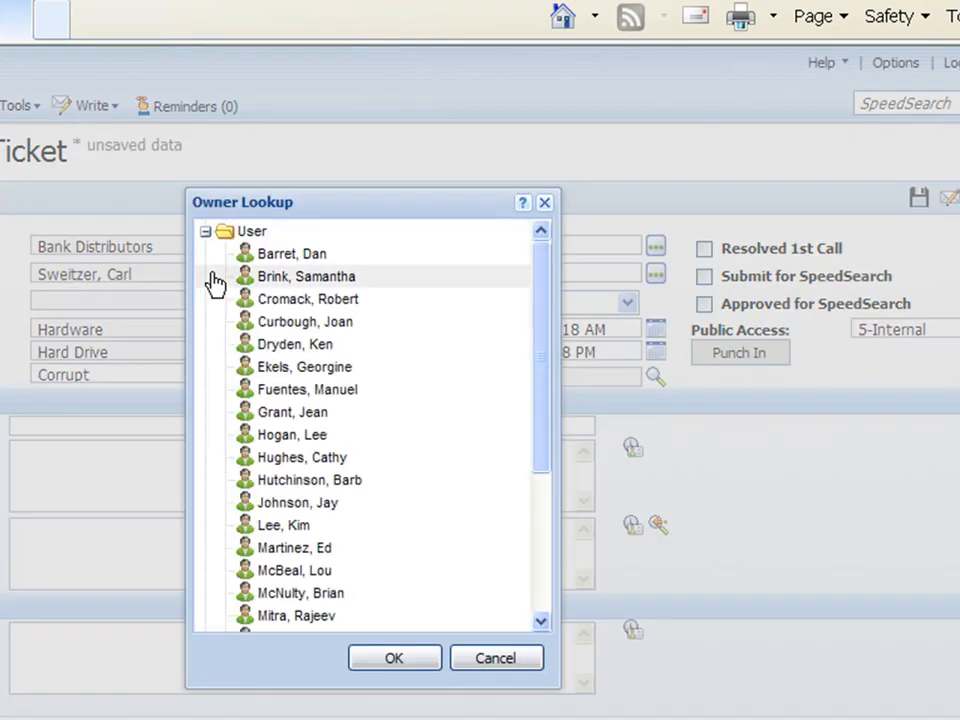
pyautogui.moveTo(176, 258)
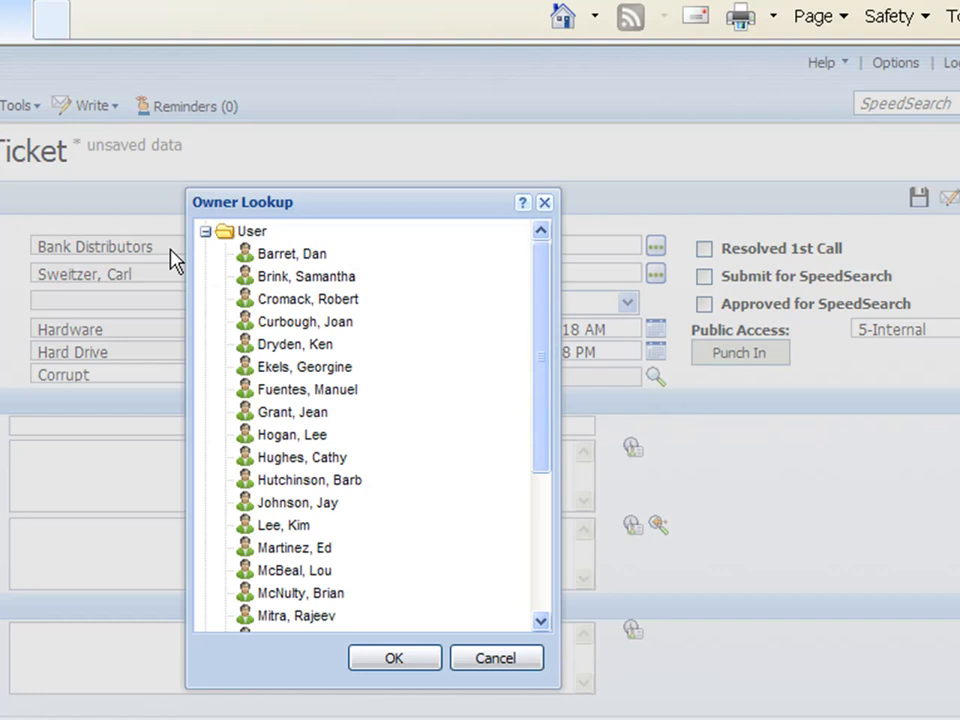
pyautogui.click(204, 232)
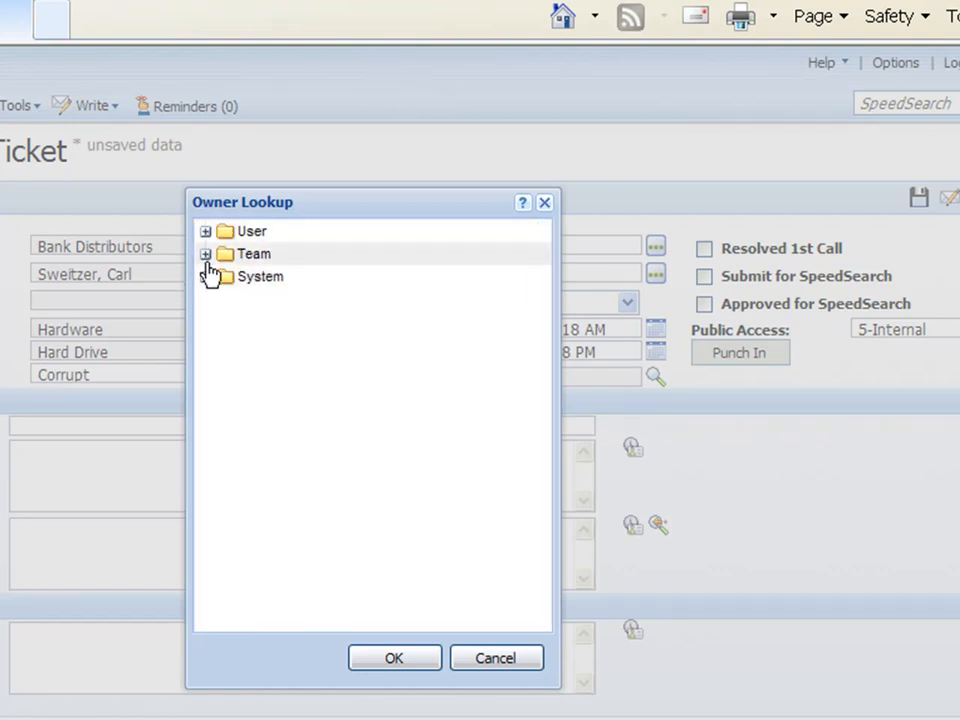
pyautogui.click(206, 252)
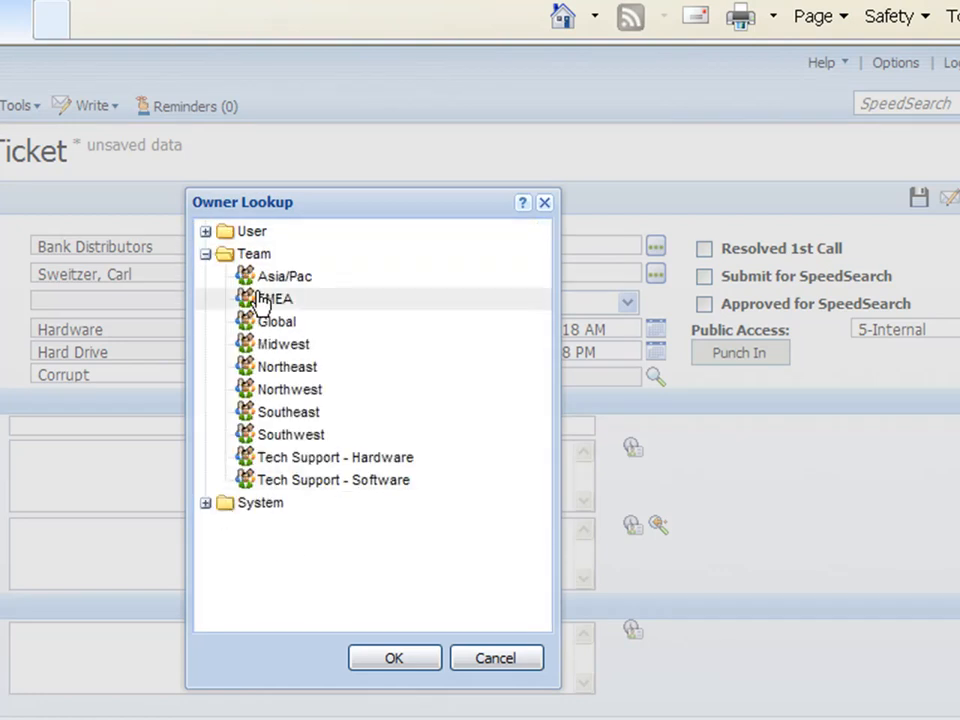
pyautogui.click(284, 344)
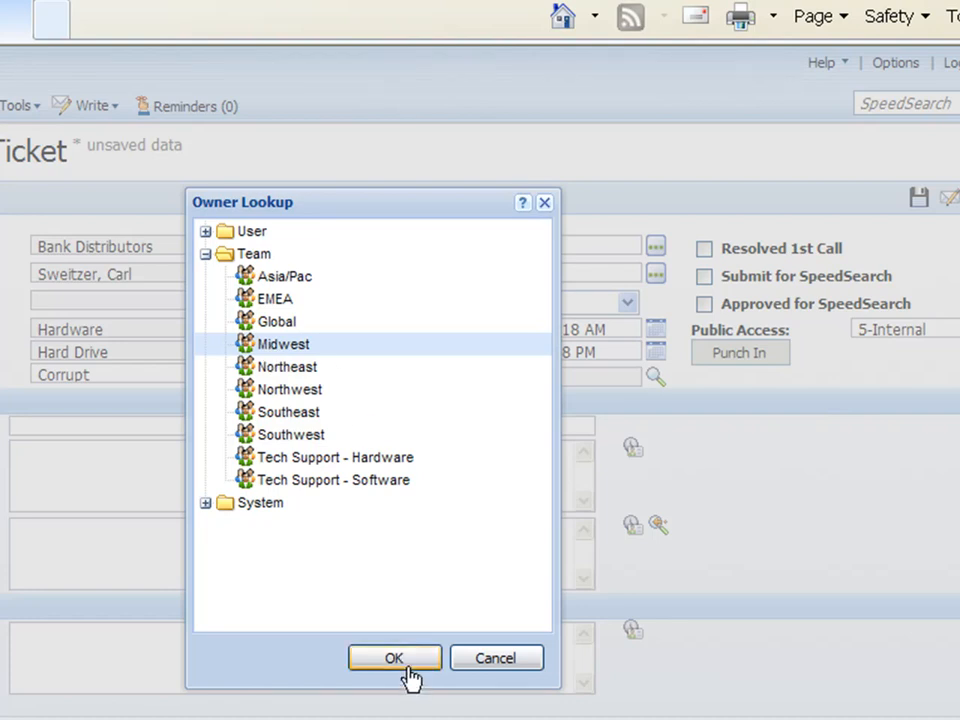
pyautogui.click(392, 656)
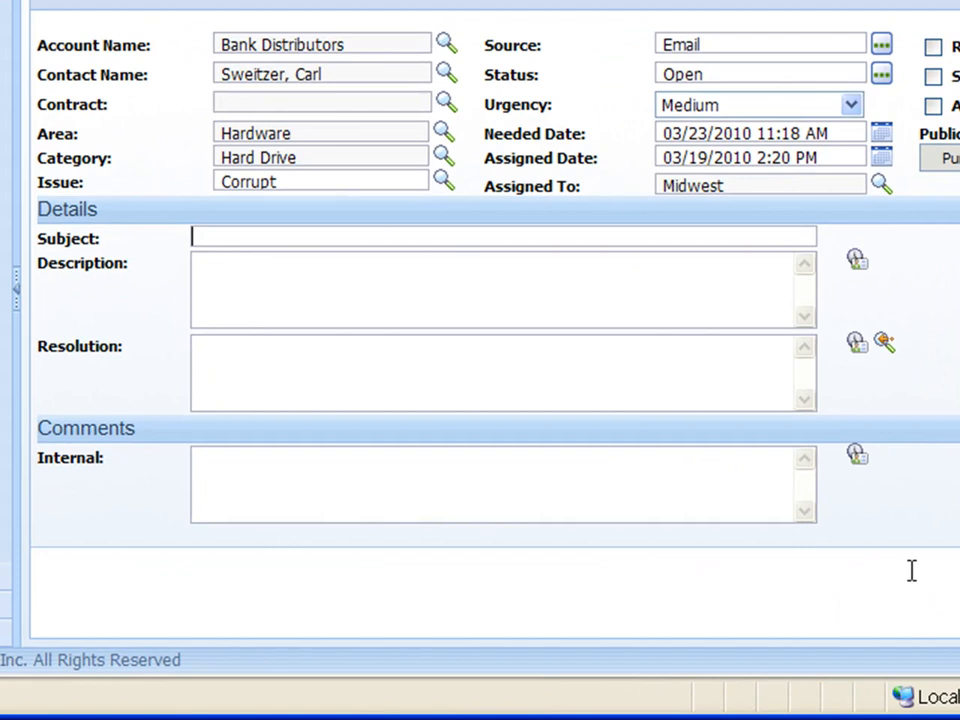
# Step: Enter subject 'Hardware- Hard Drive' and description 'Won't boot up.'
pyautogui.write('Har')
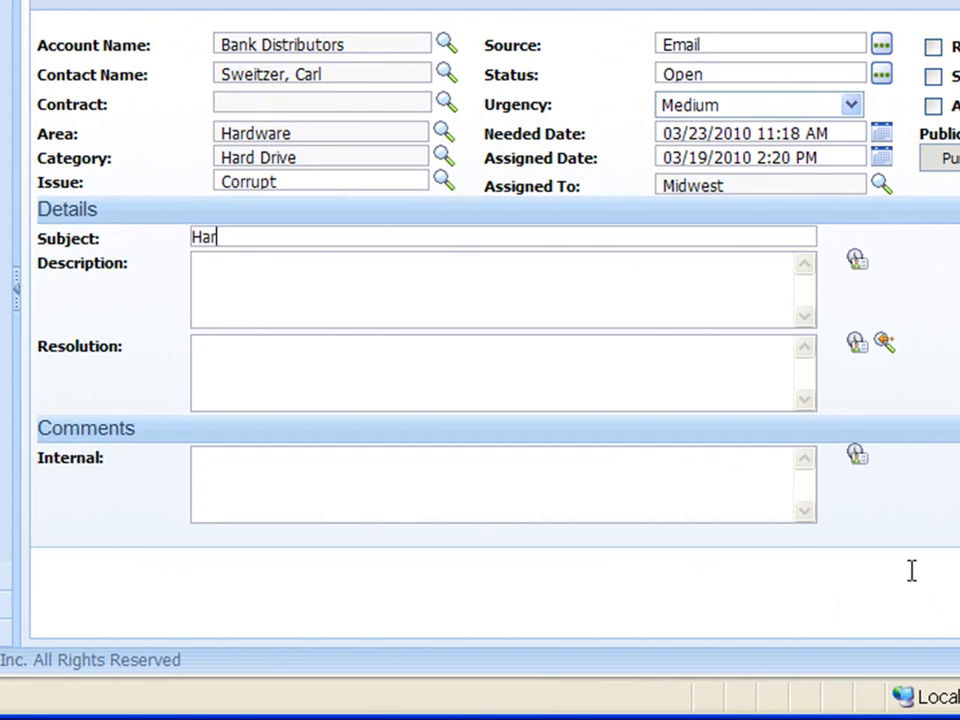
pyautogui.write('dware')
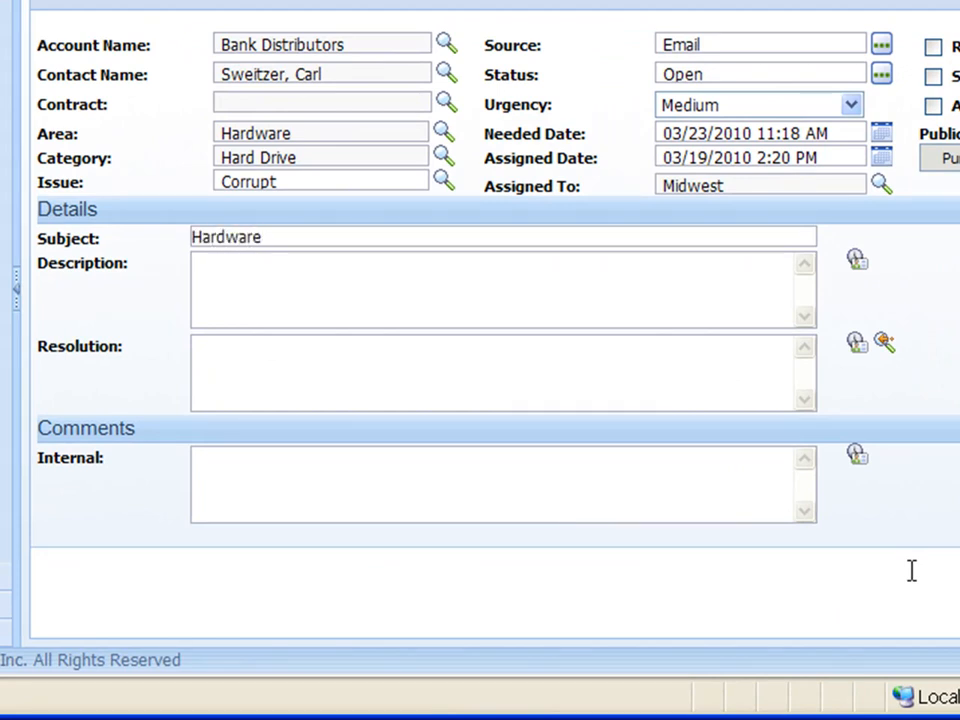
pyautogui.write('-')
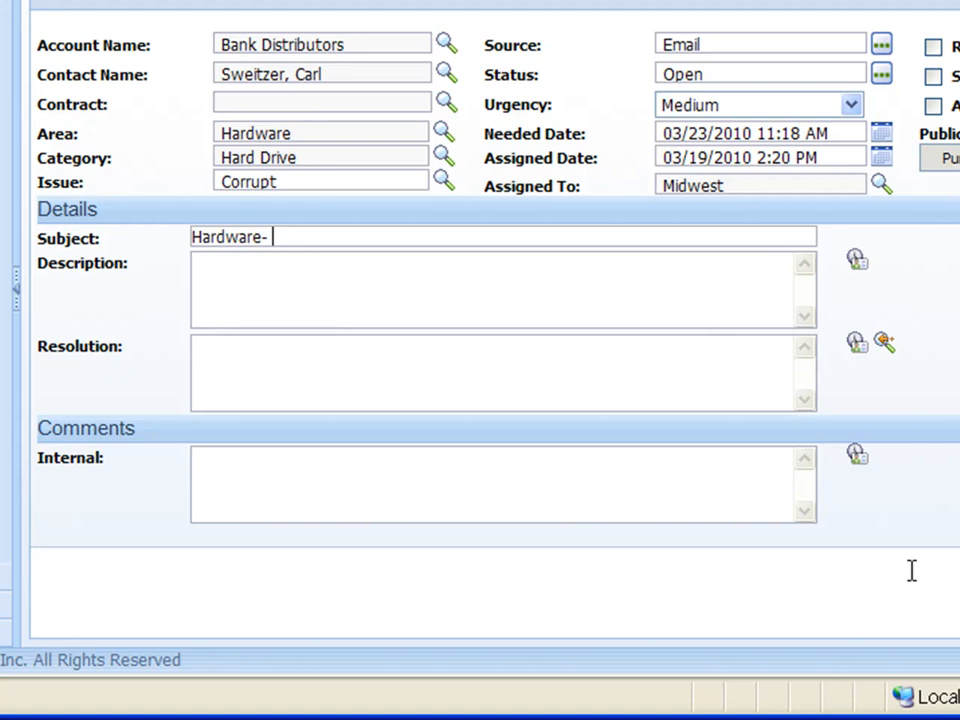
pyautogui.write('Hard Drive')
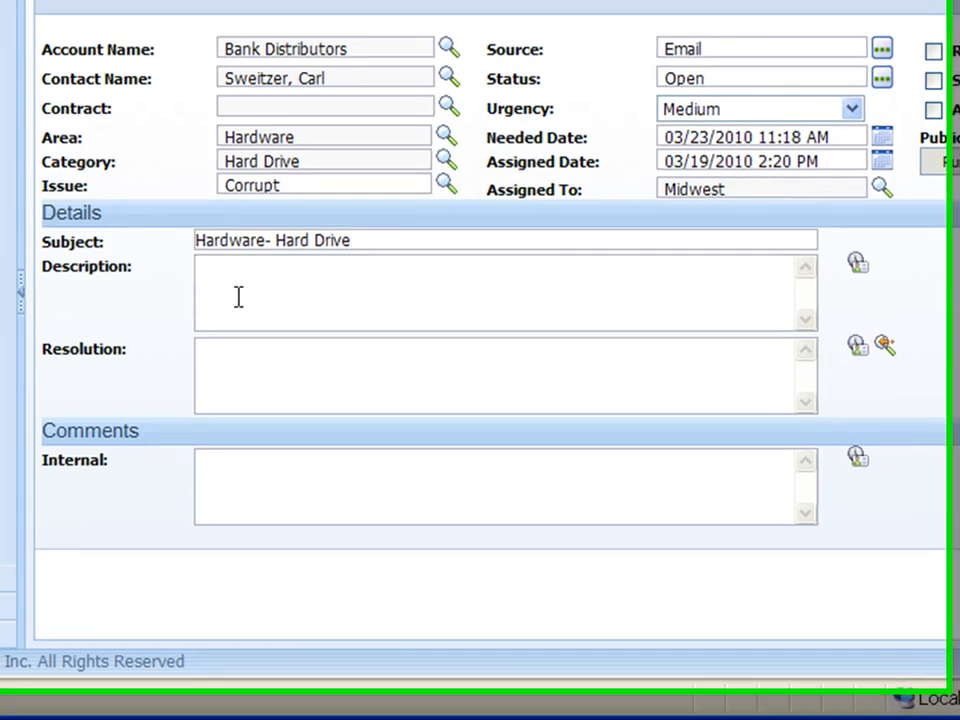
pyautogui.write("Won't")
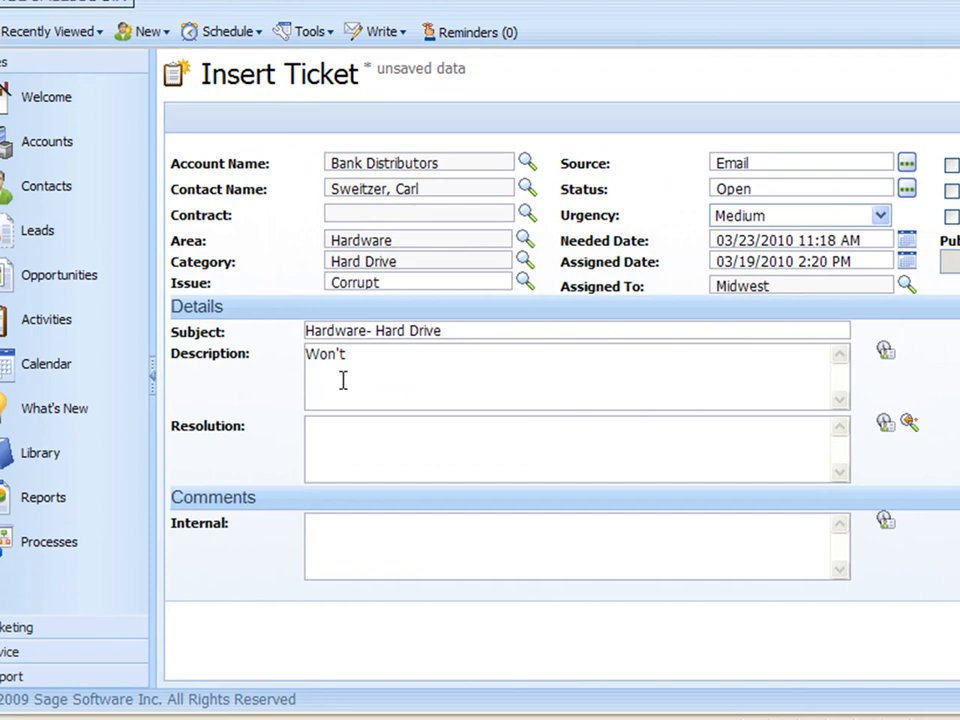
pyautogui.write('boot up')
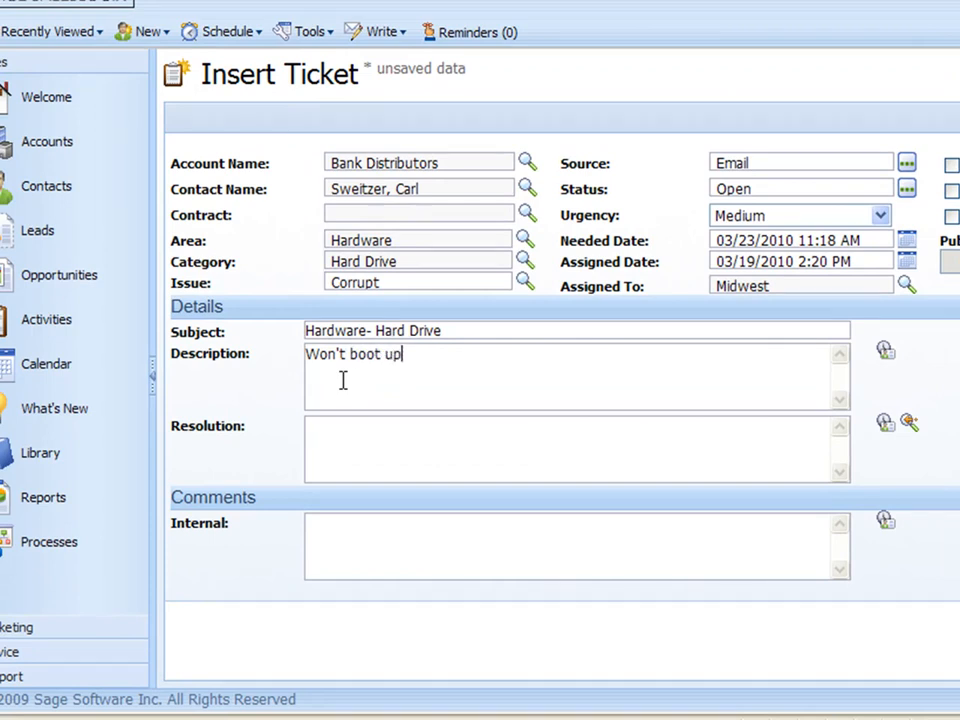
pyautogui.write('.')
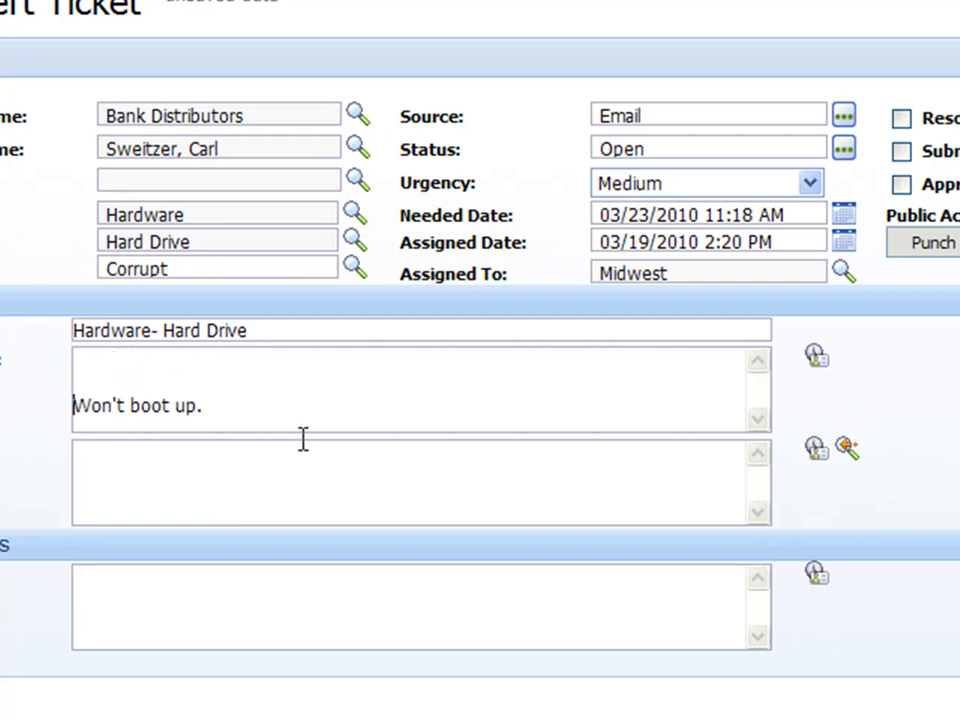
pyautogui.click(190, 370)
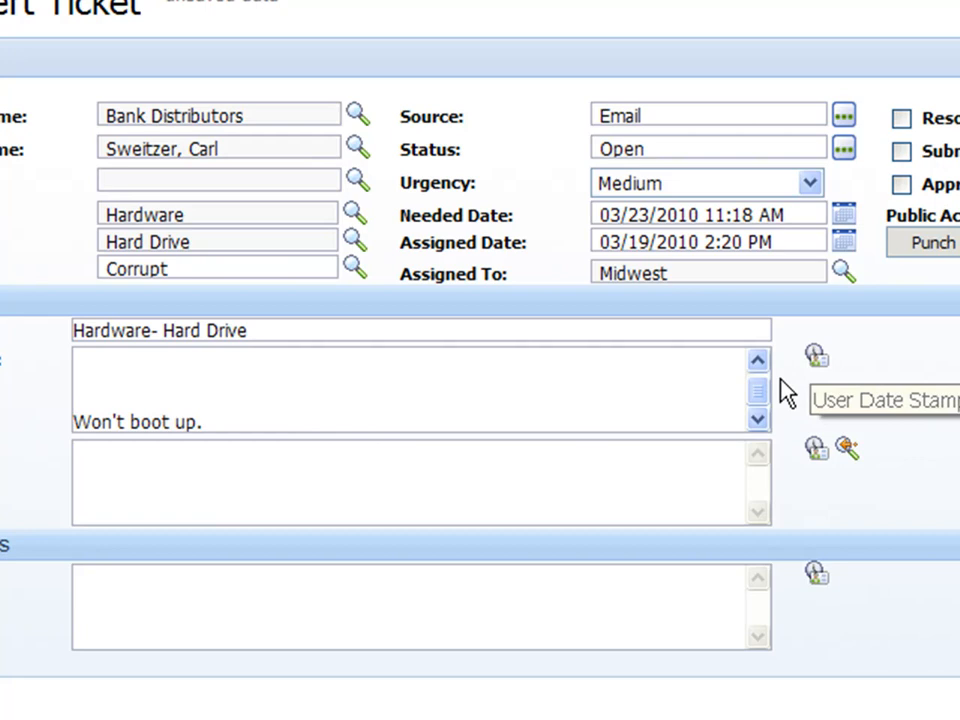
# Step: Insert an Administrator date-and-time stamp at the start of the description
pyautogui.click(816, 356)
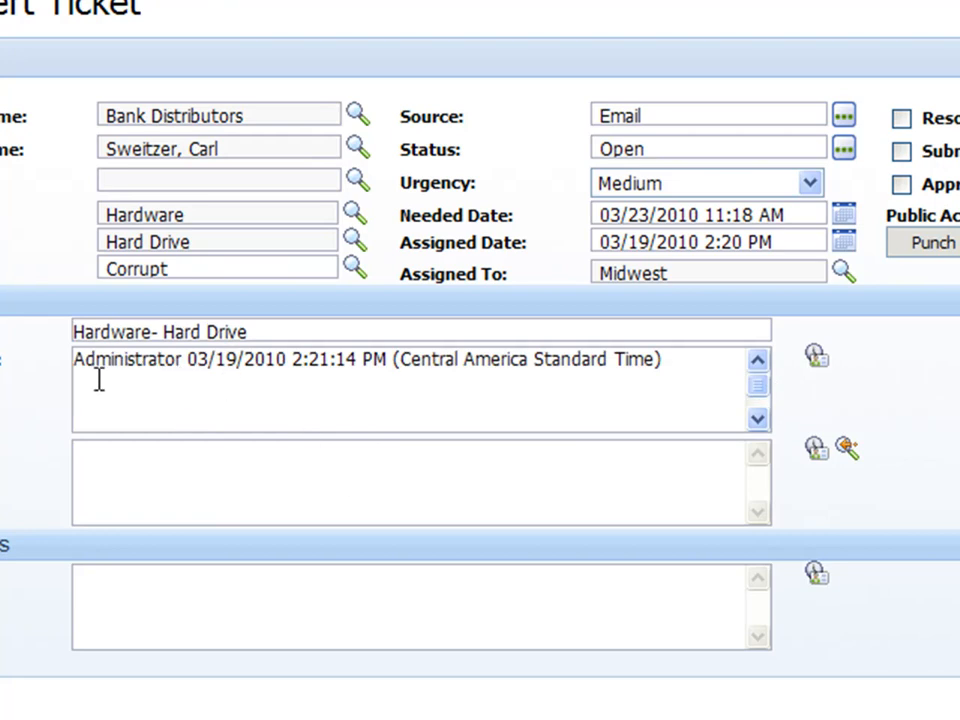
pyautogui.moveTo(354, 408)
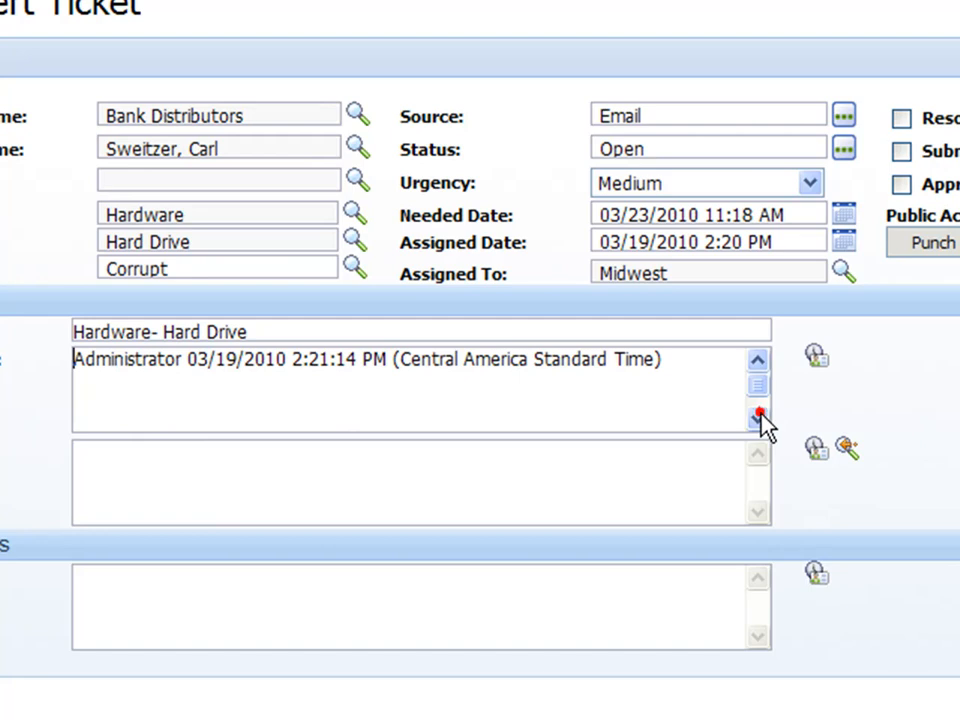
pyautogui.click(756, 414)
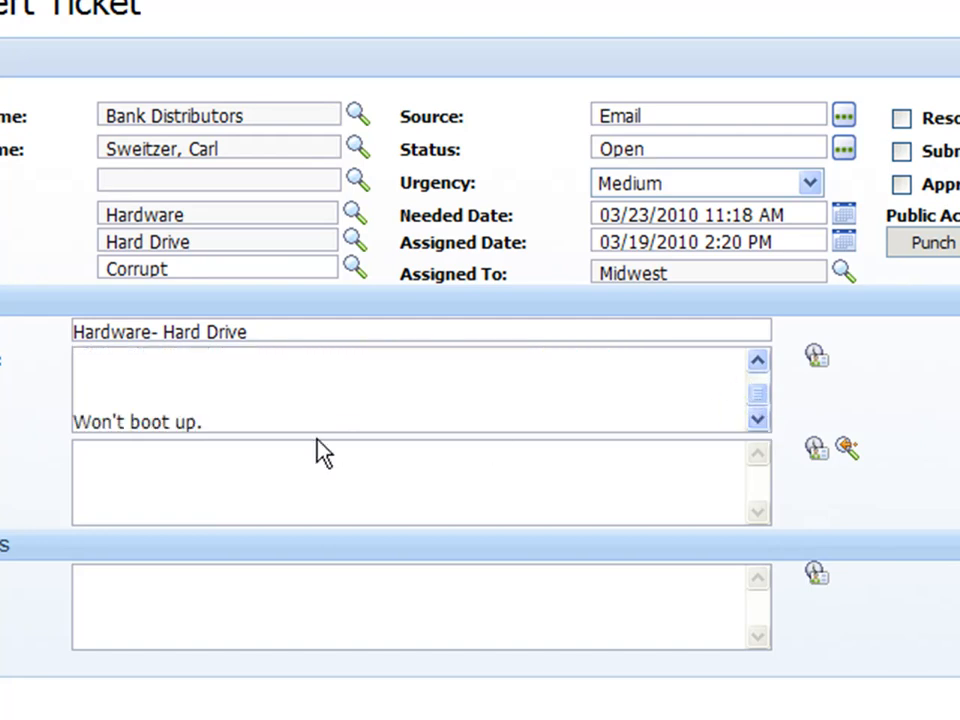
pyautogui.moveTo(818, 450)
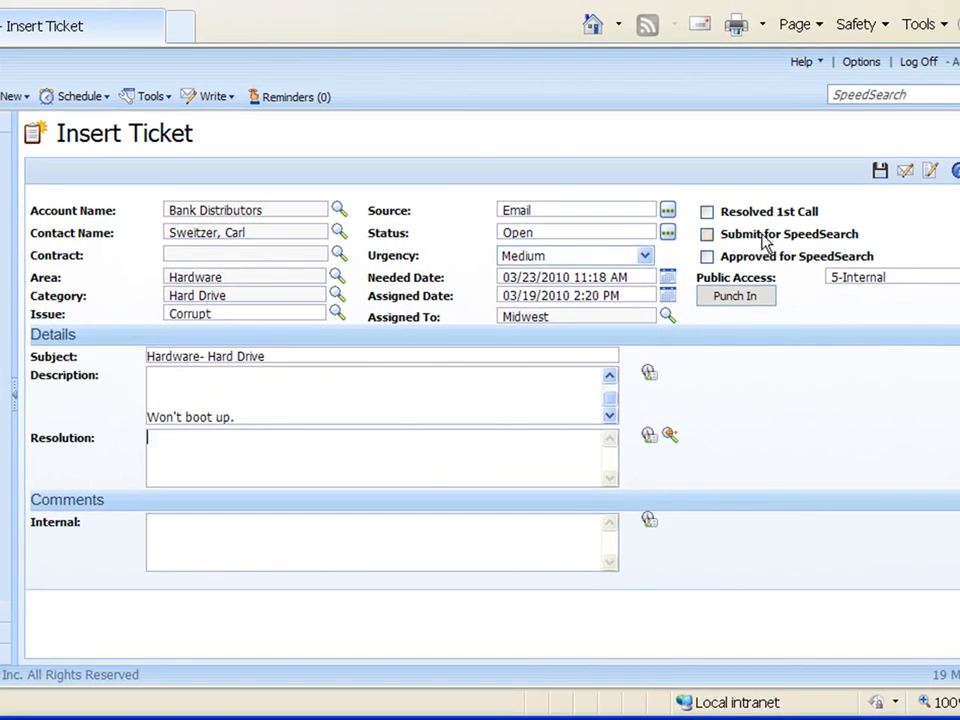
pyautogui.moveTo(616, 346)
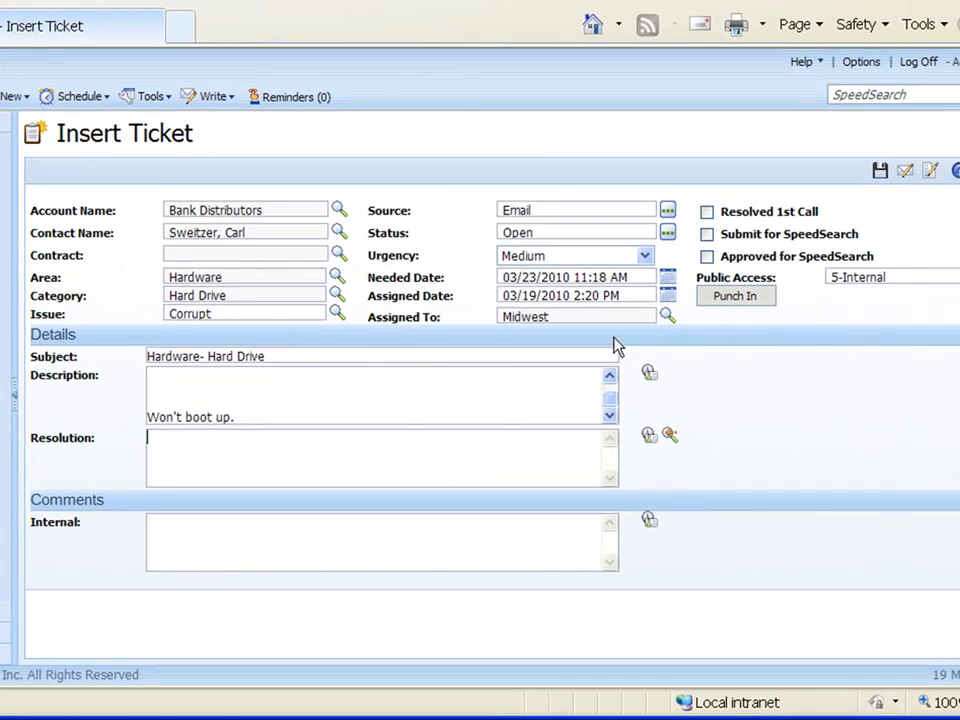
pyautogui.moveTo(148, 588)
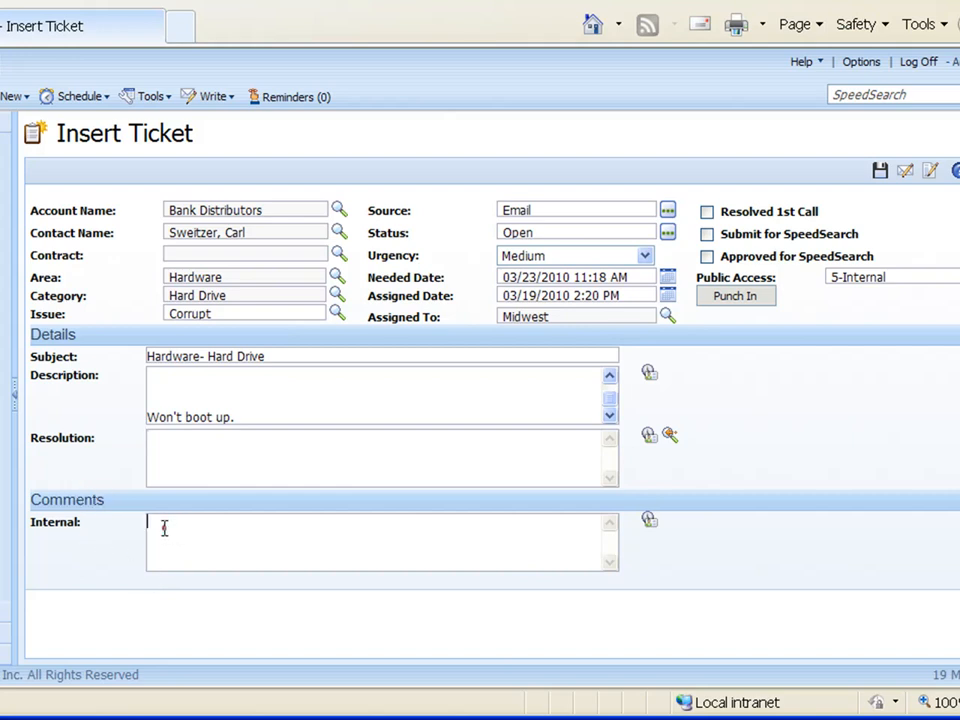
pyautogui.moveTo(318, 588)
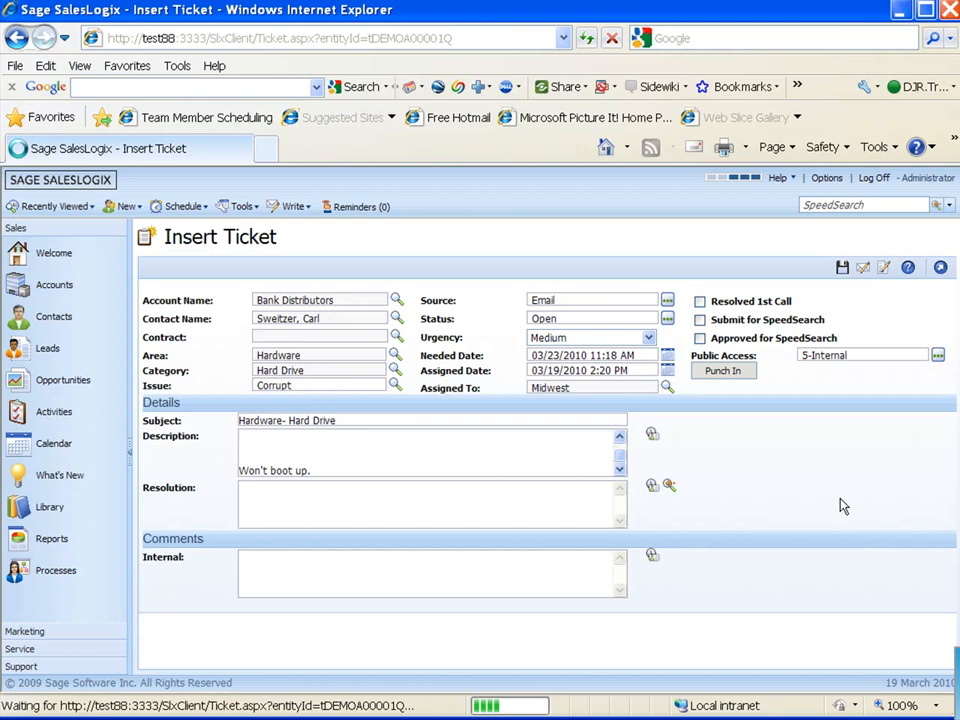
pyautogui.click(844, 268)
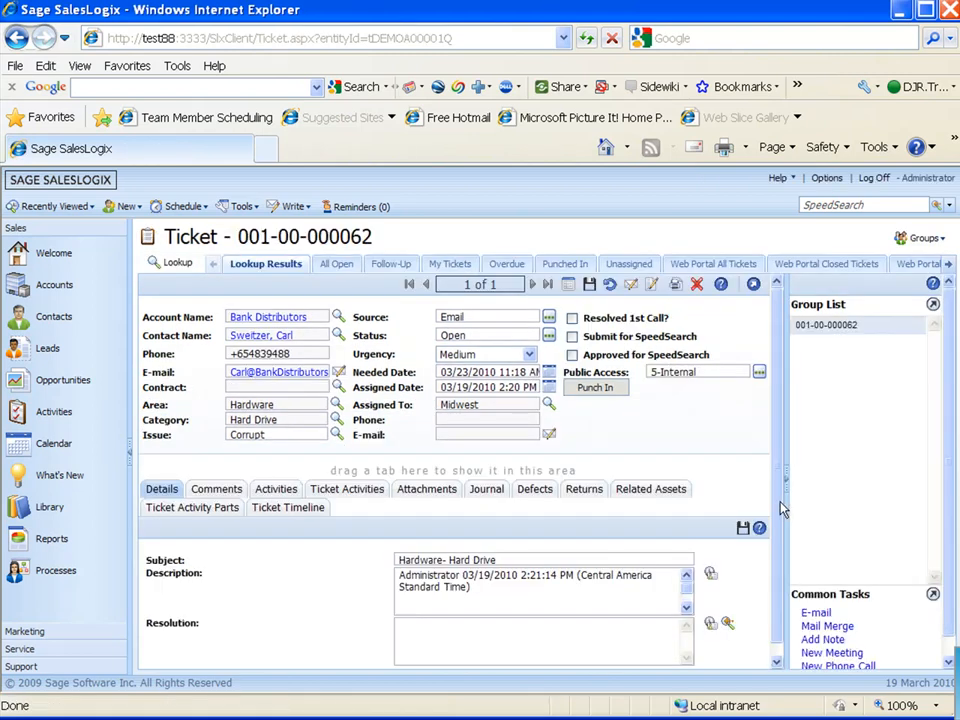
pyautogui.moveTo(294, 468)
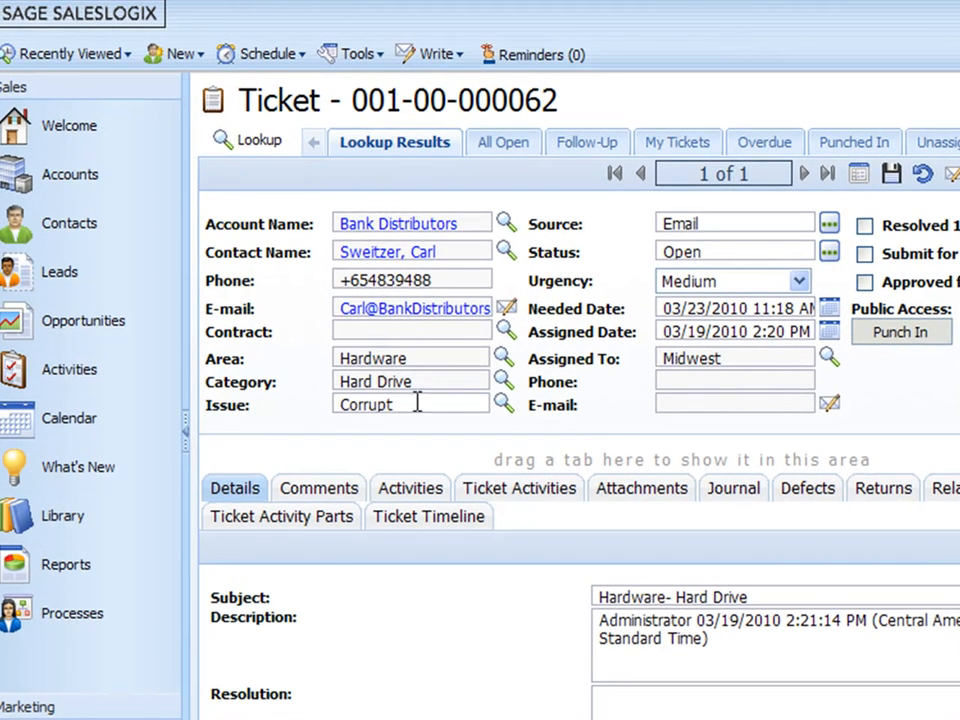
pyautogui.moveTo(486, 488)
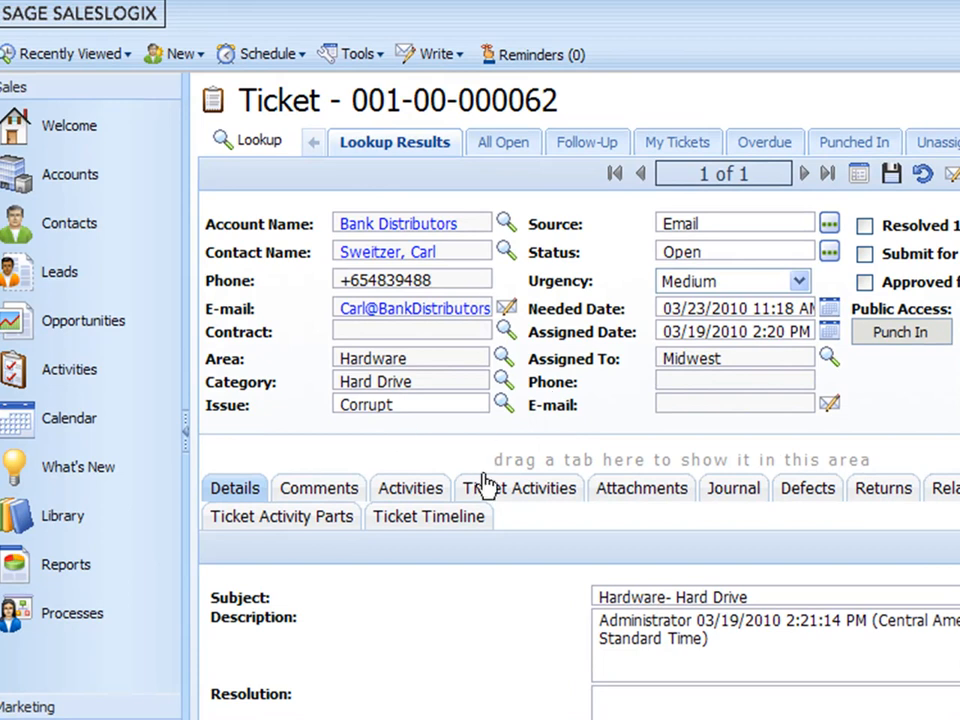
pyautogui.moveTo(592, 440)
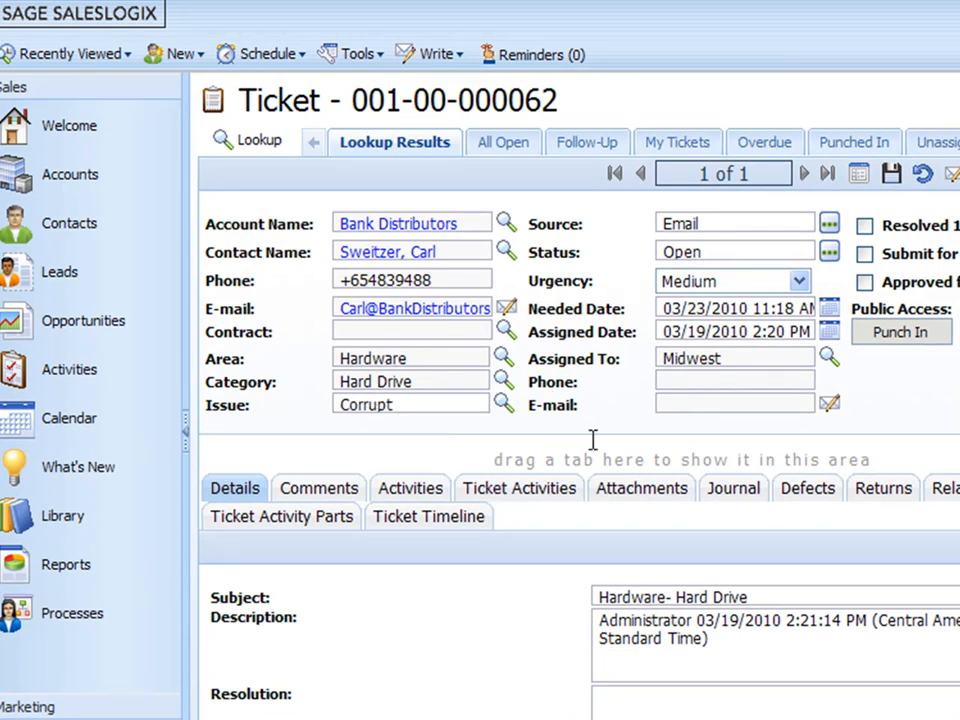
pyautogui.moveTo(418, 442)
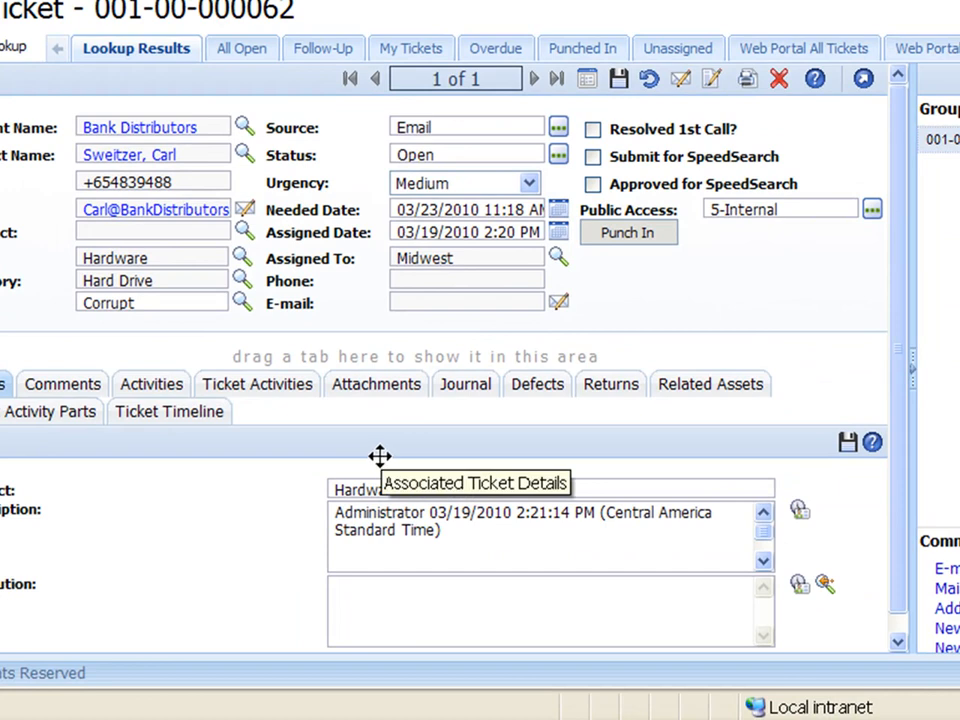
pyautogui.moveTo(336, 332)
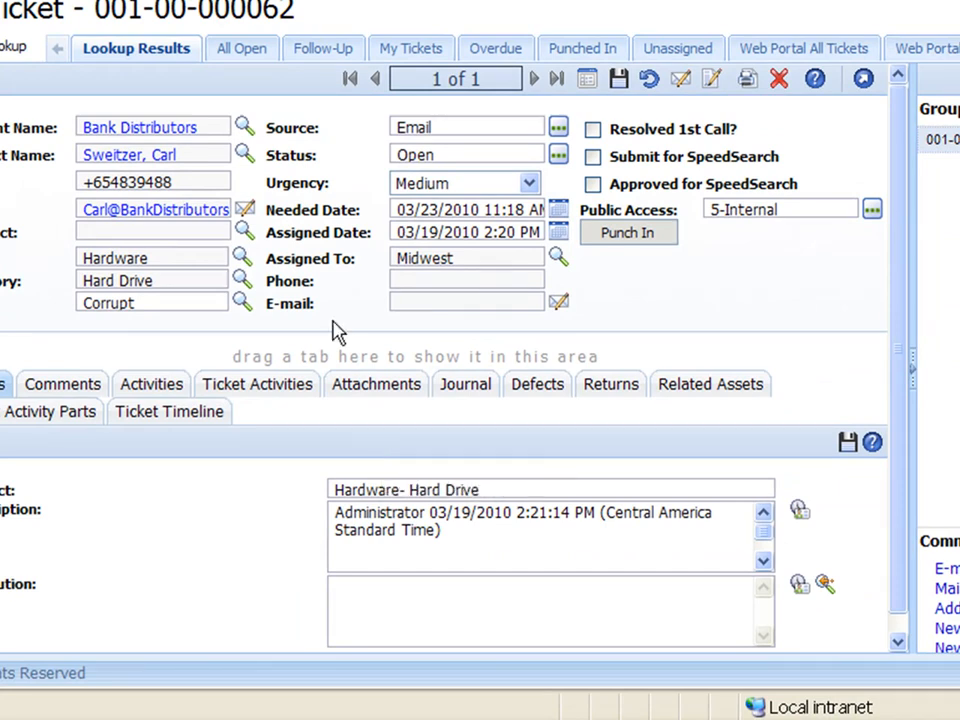
pyautogui.moveTo(584, 344)
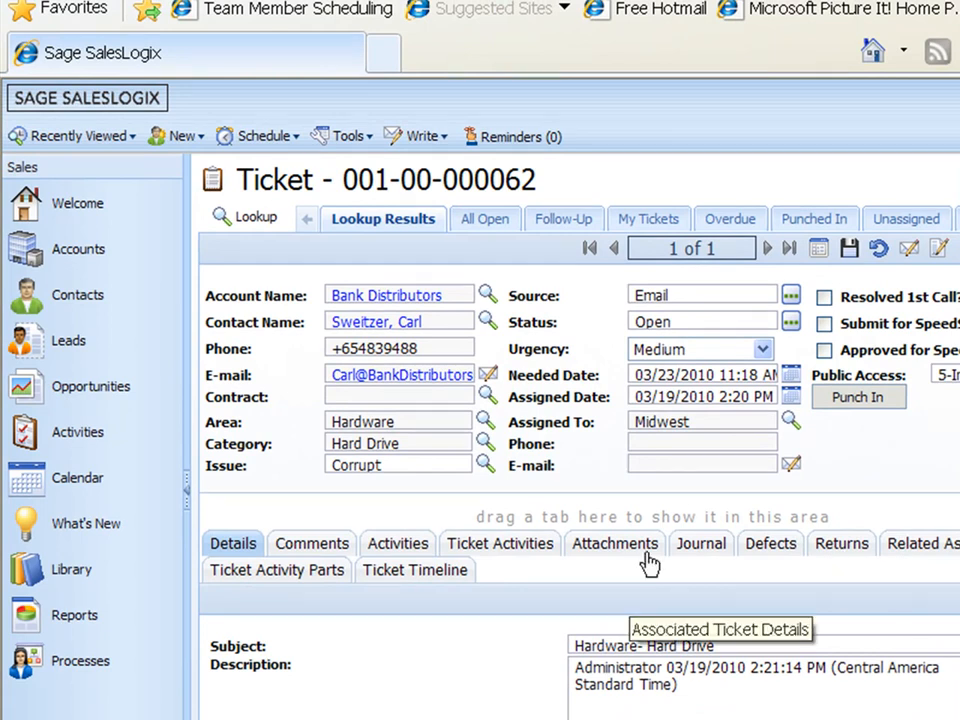
pyautogui.click(500, 544)
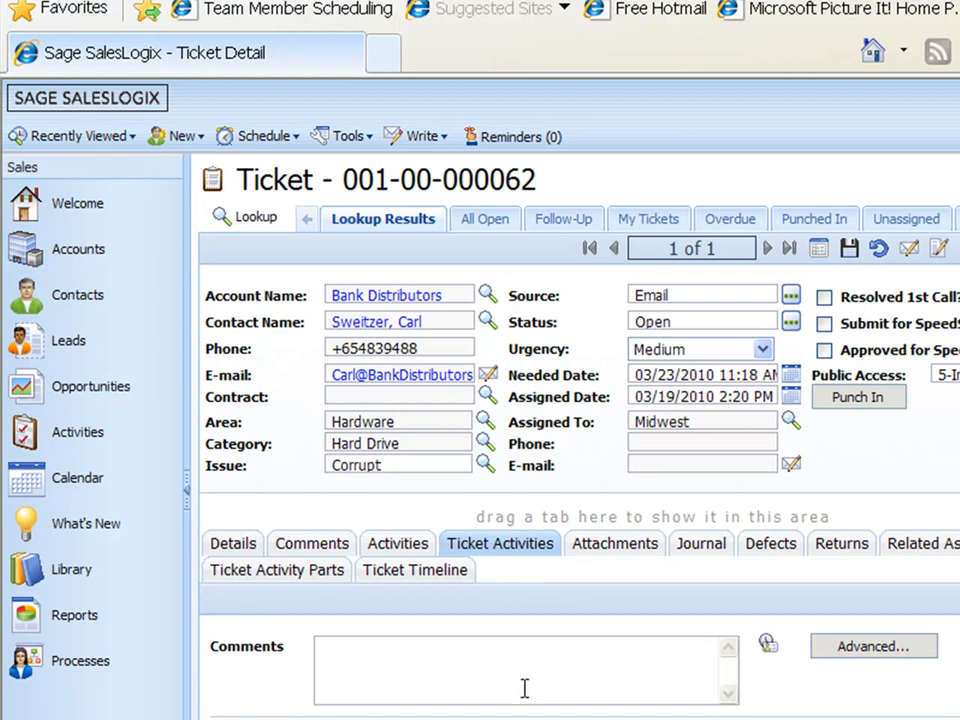
pyautogui.scroll(-3)
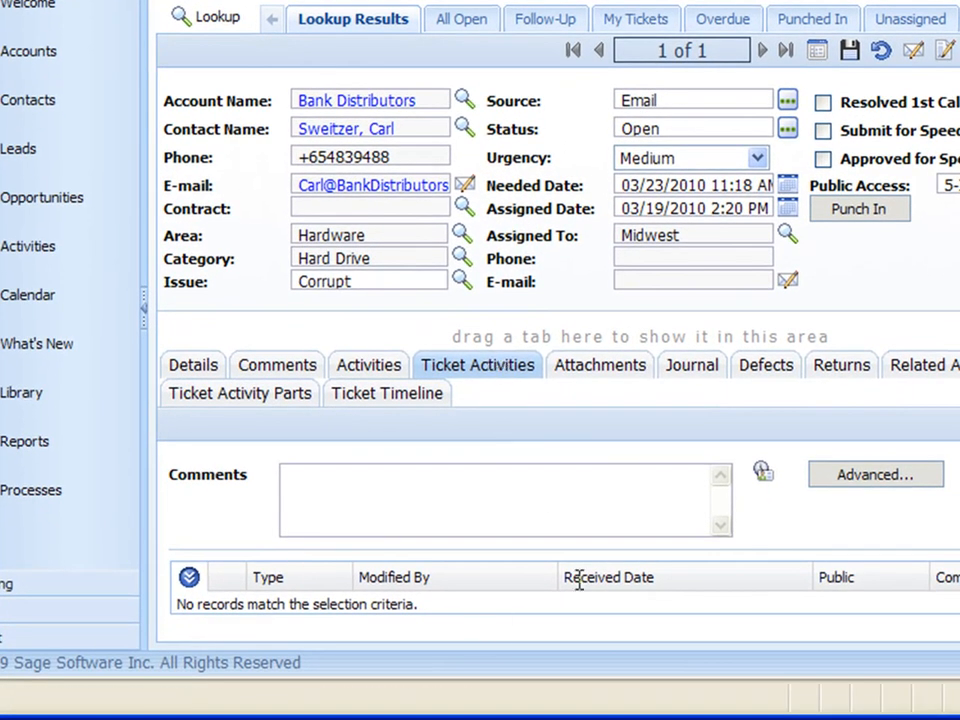
pyautogui.moveTo(536, 596)
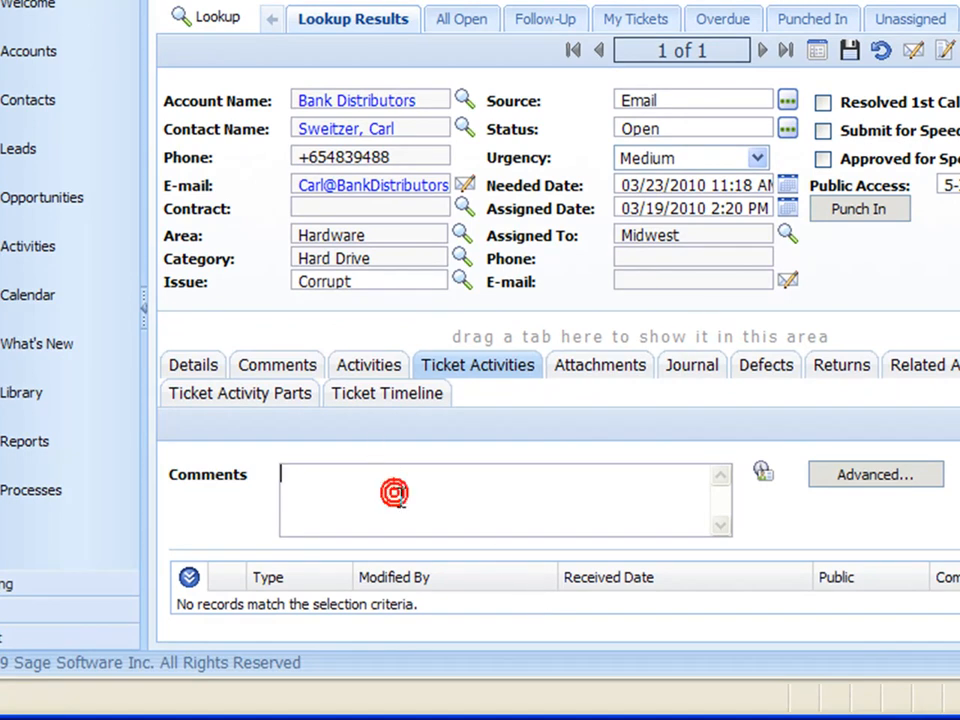
pyautogui.write('test')
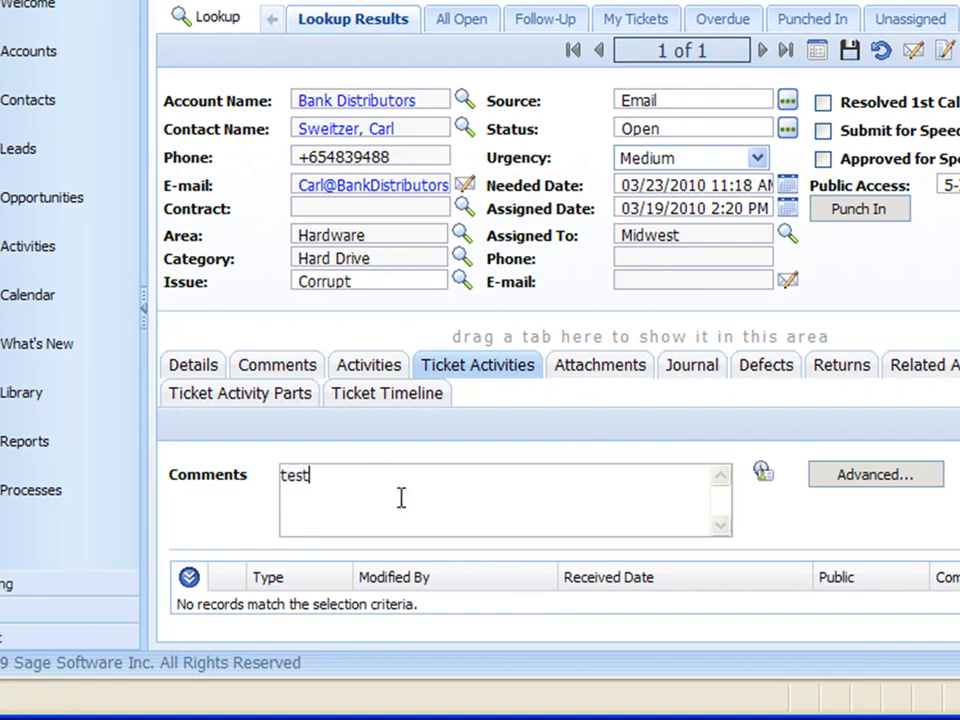
pyautogui.write('activ')
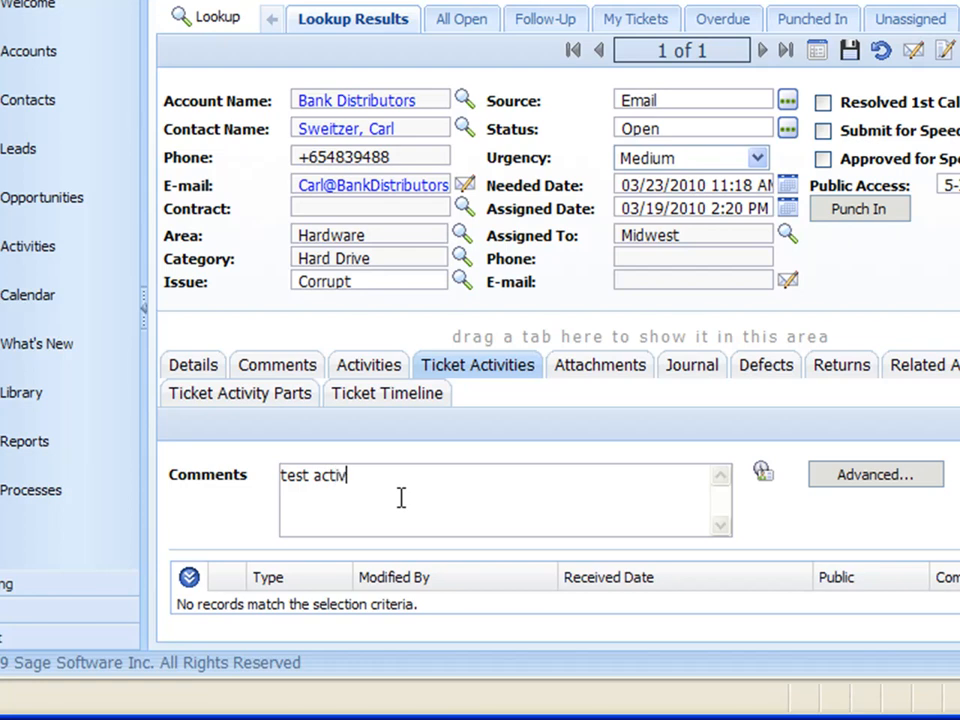
pyautogui.write('ity')
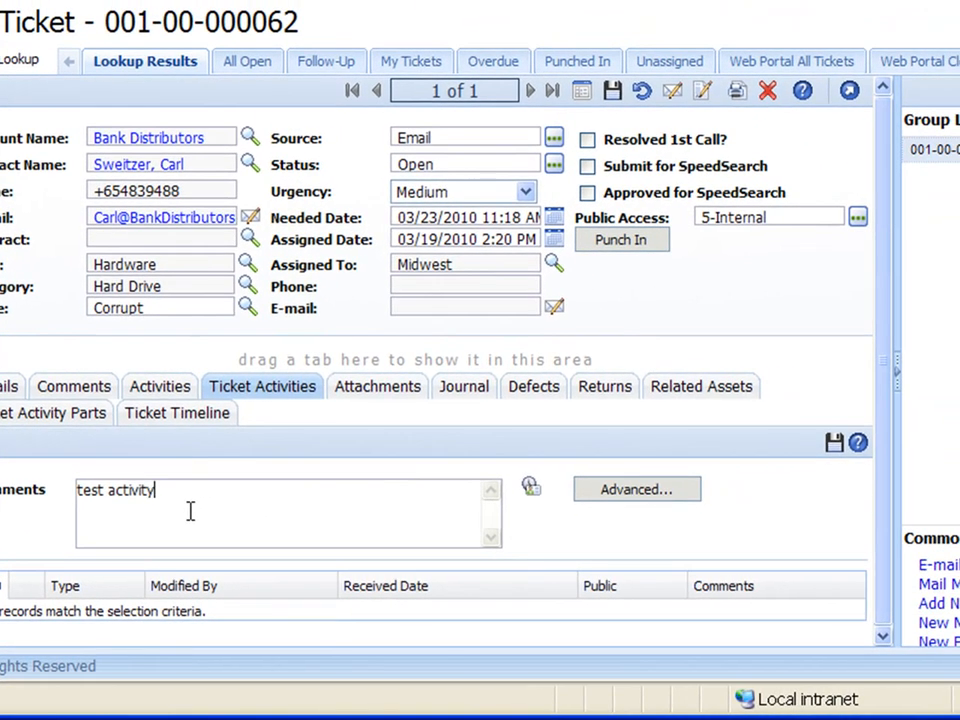
pyautogui.moveTo(676, 470)
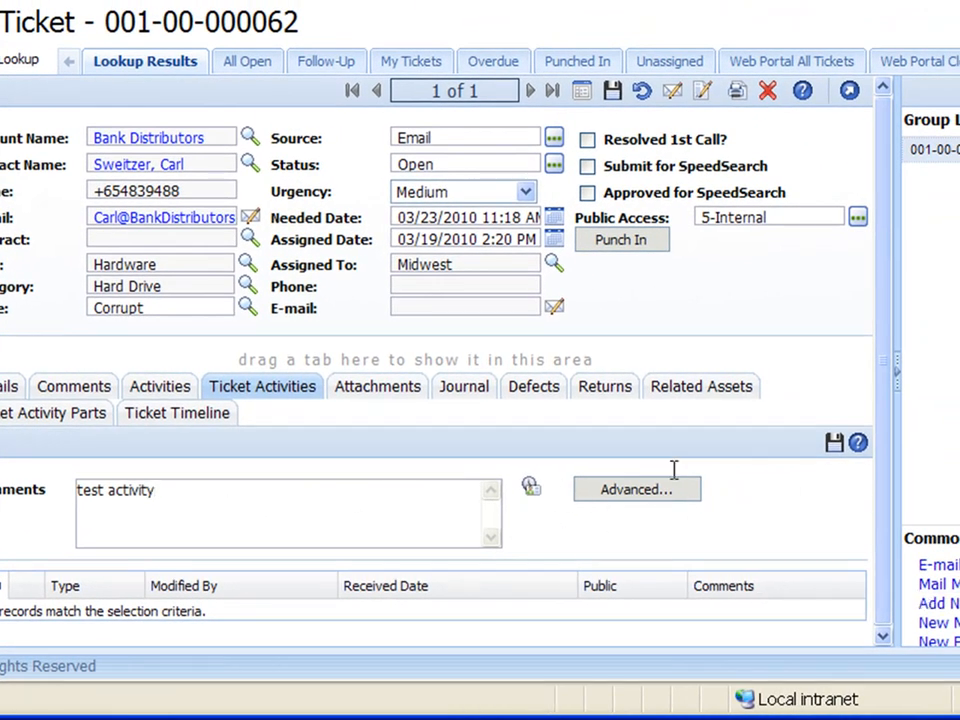
pyautogui.moveTo(784, 512)
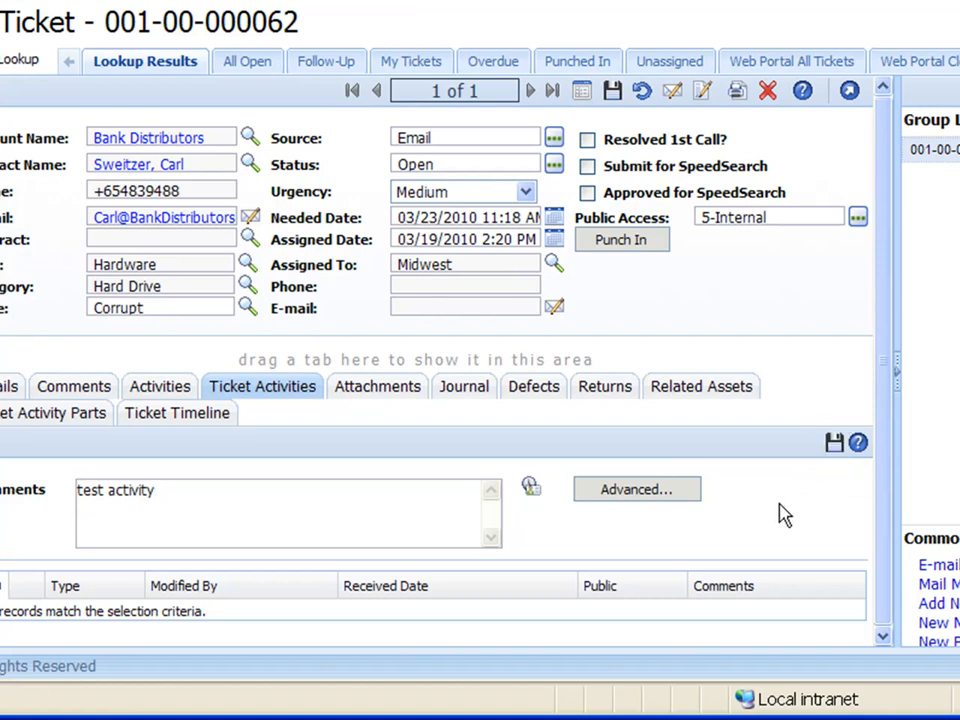
pyautogui.click(834, 442)
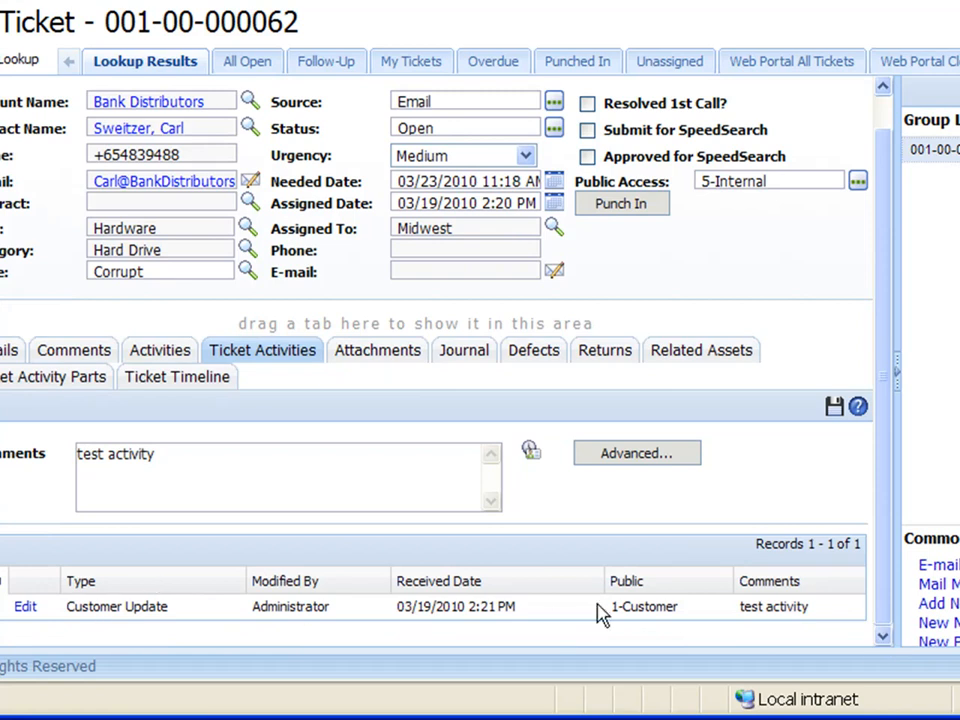
pyautogui.moveTo(142, 632)
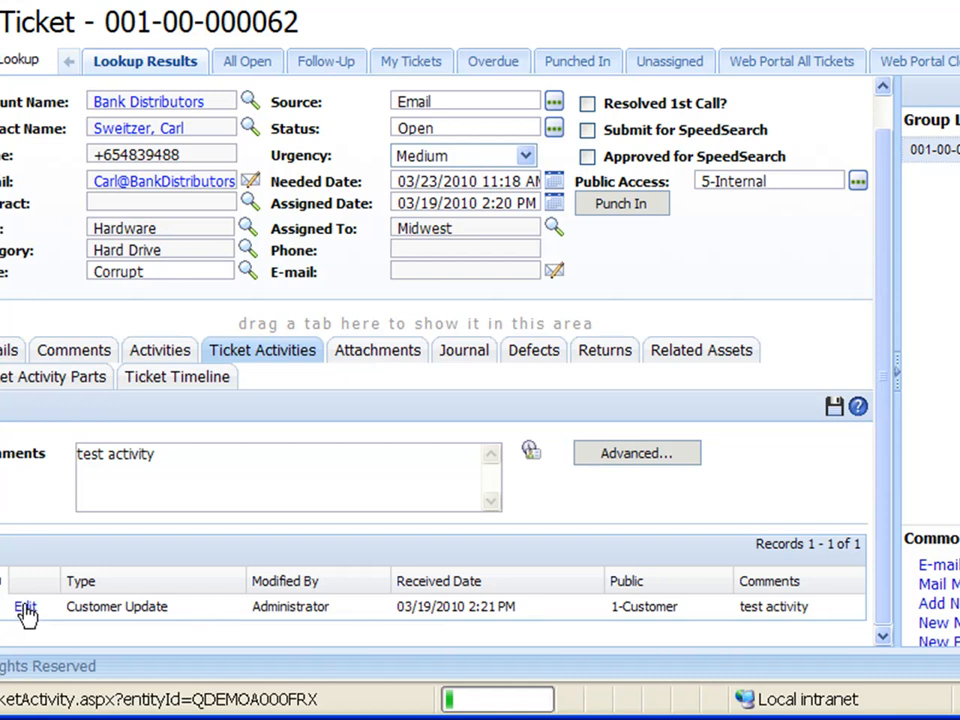
pyautogui.click(24, 606)
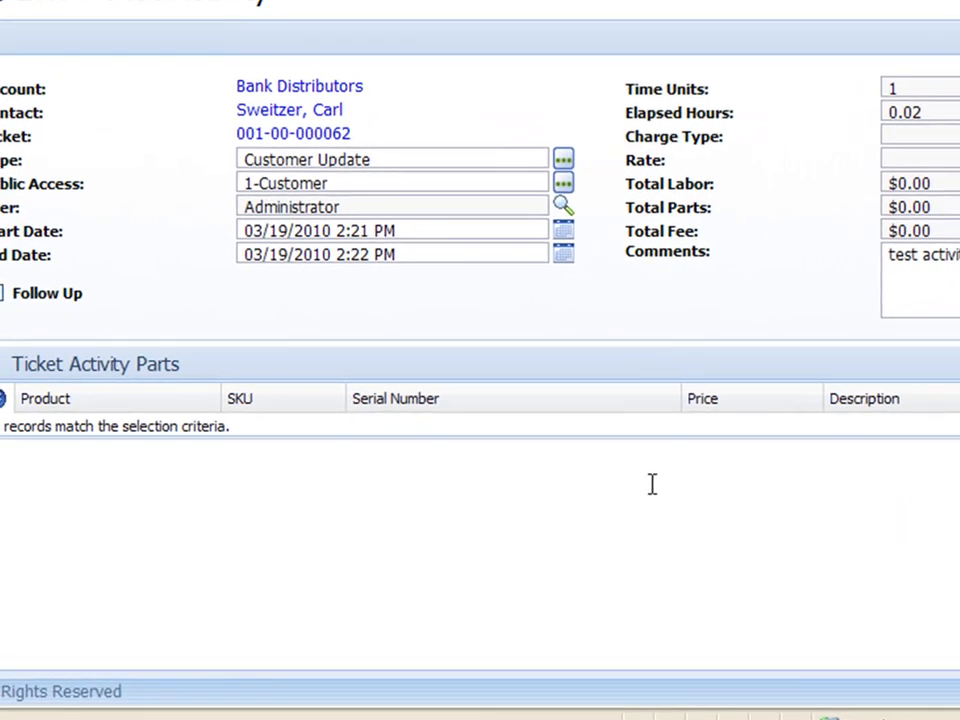
pyautogui.scroll(3)
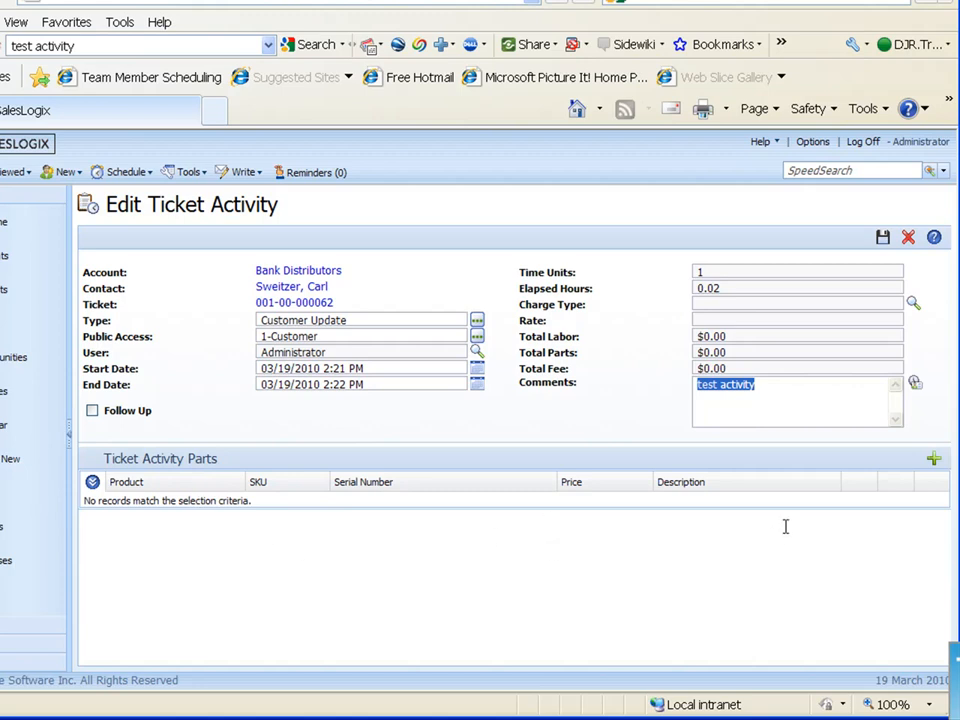
pyautogui.moveTo(432, 550)
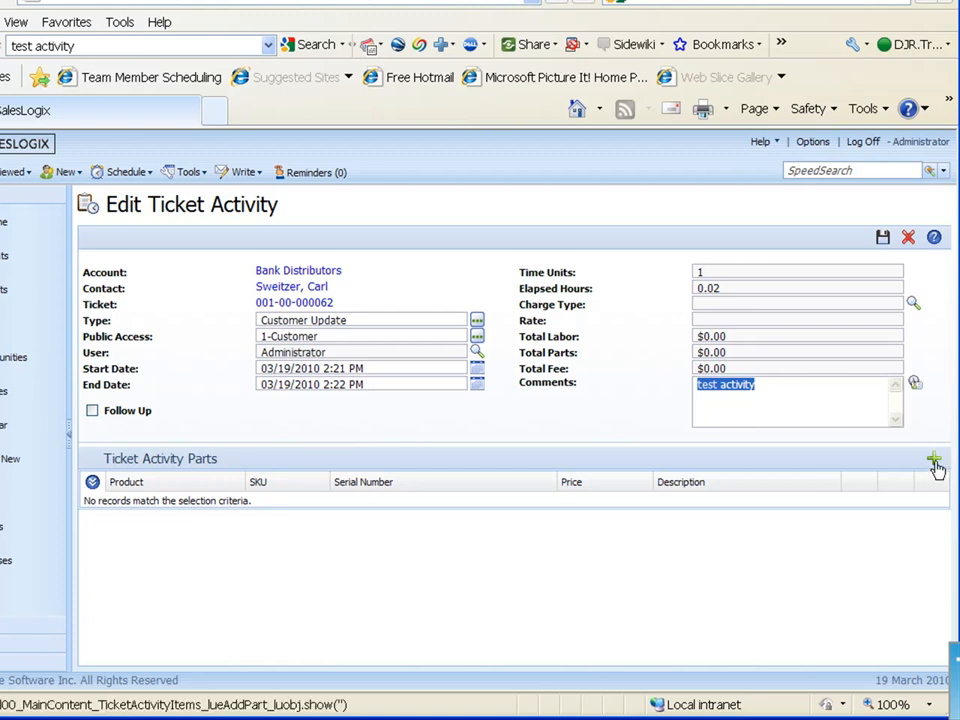
pyautogui.moveTo(428, 556)
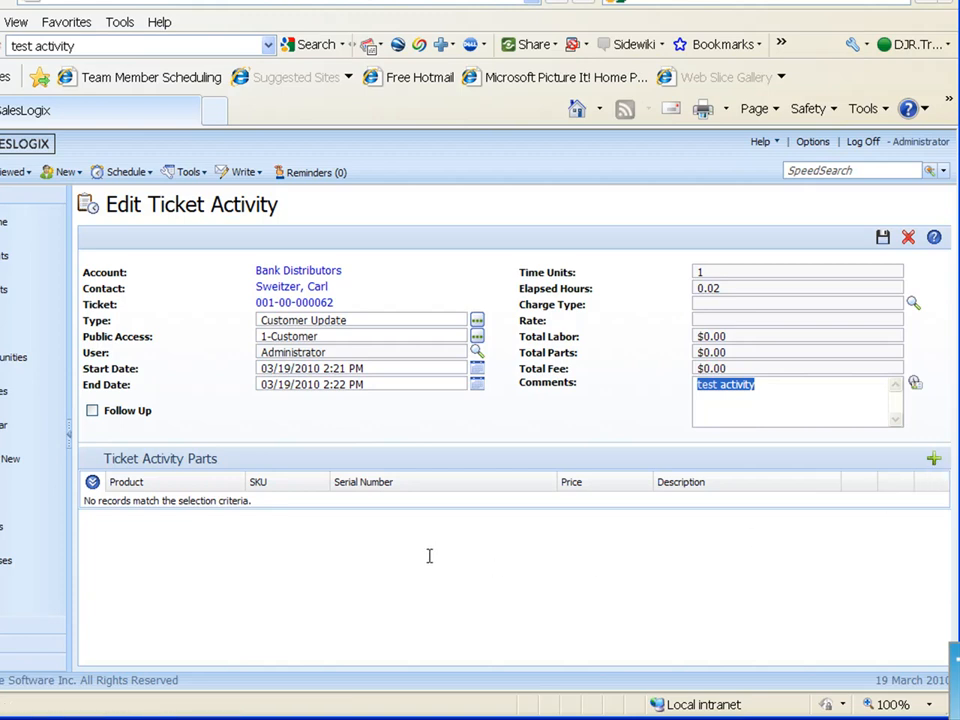
pyautogui.moveTo(868, 254)
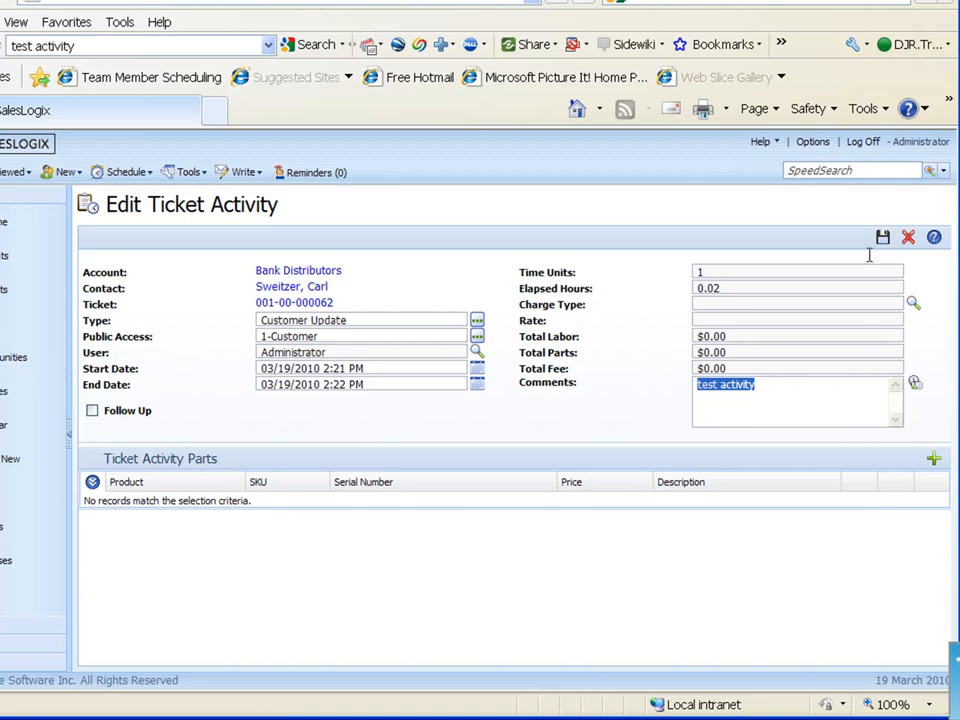
pyautogui.click(882, 236)
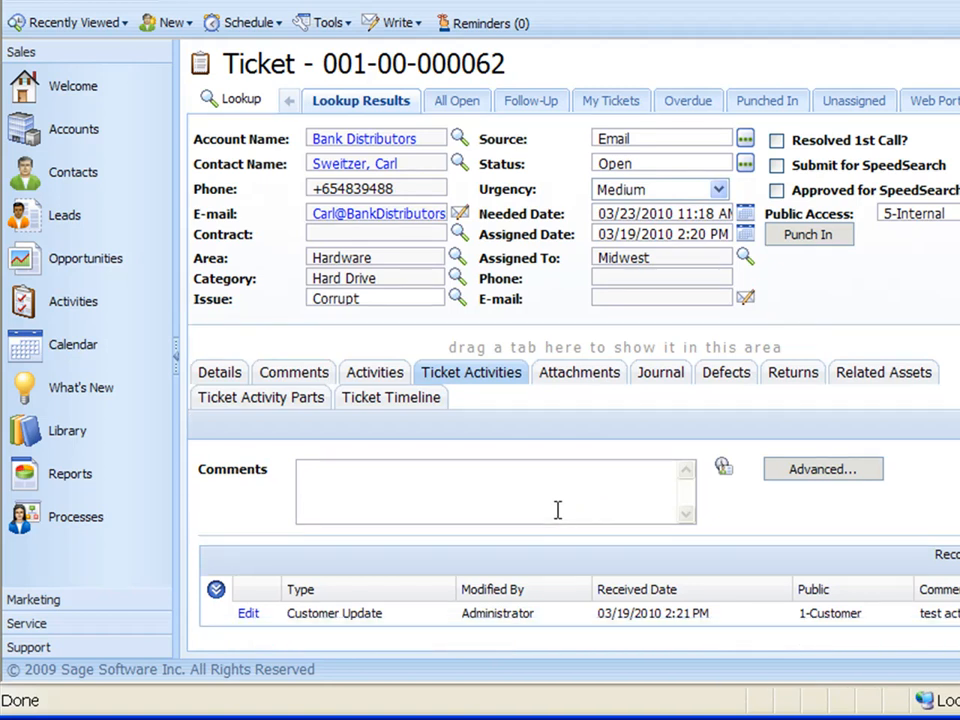
pyautogui.moveTo(382, 356)
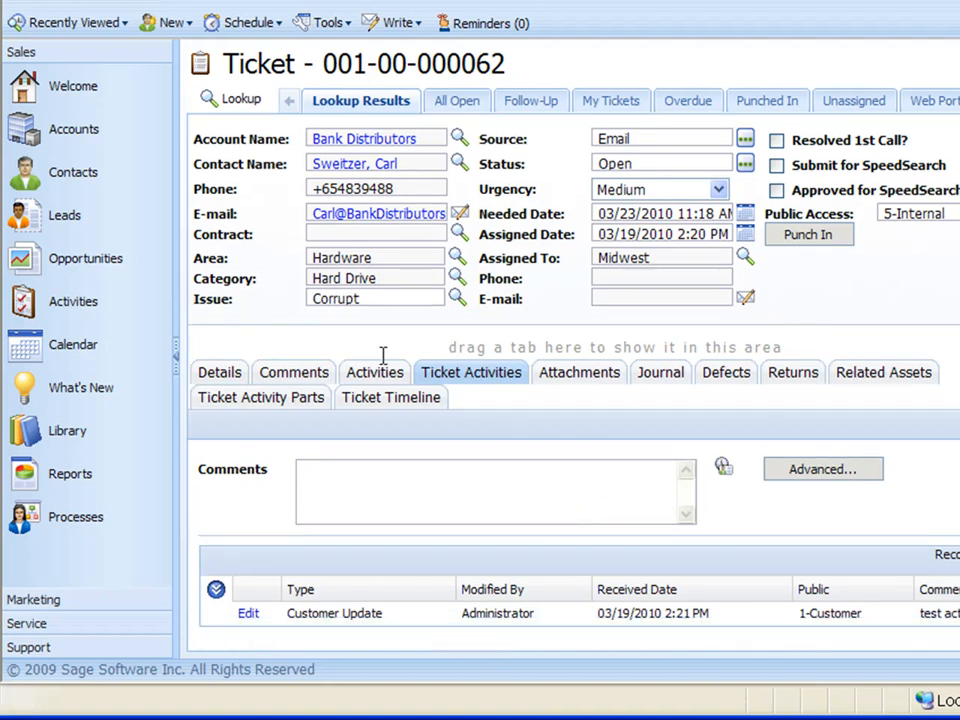
pyautogui.moveTo(220, 372)
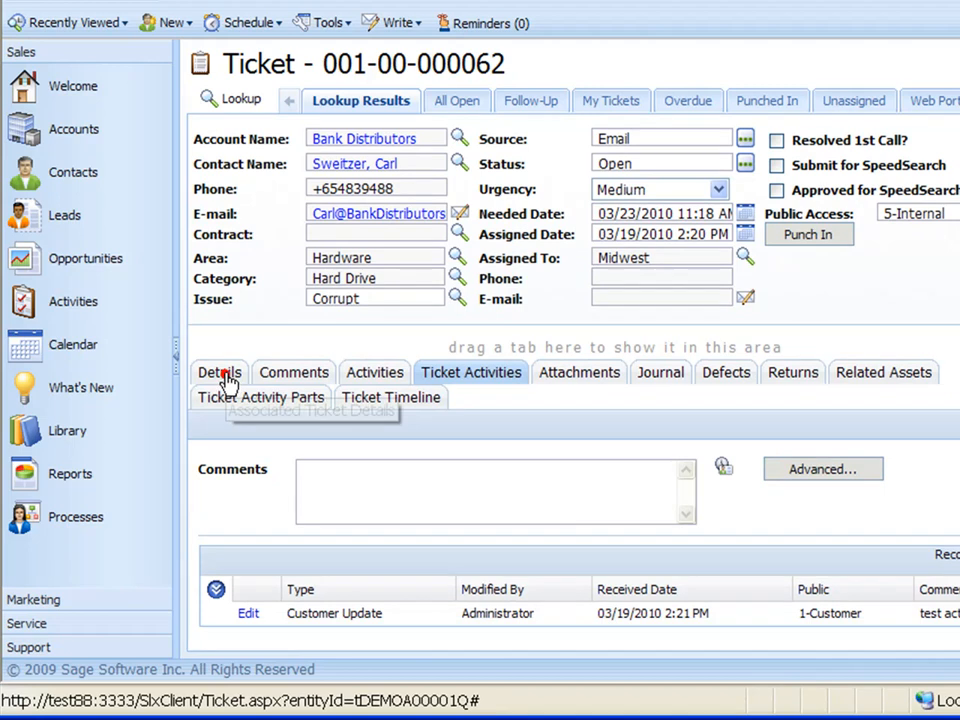
# Step: Show the ticket's Details with subject Hardware- Hard Drive and stamped description
pyautogui.click(218, 372)
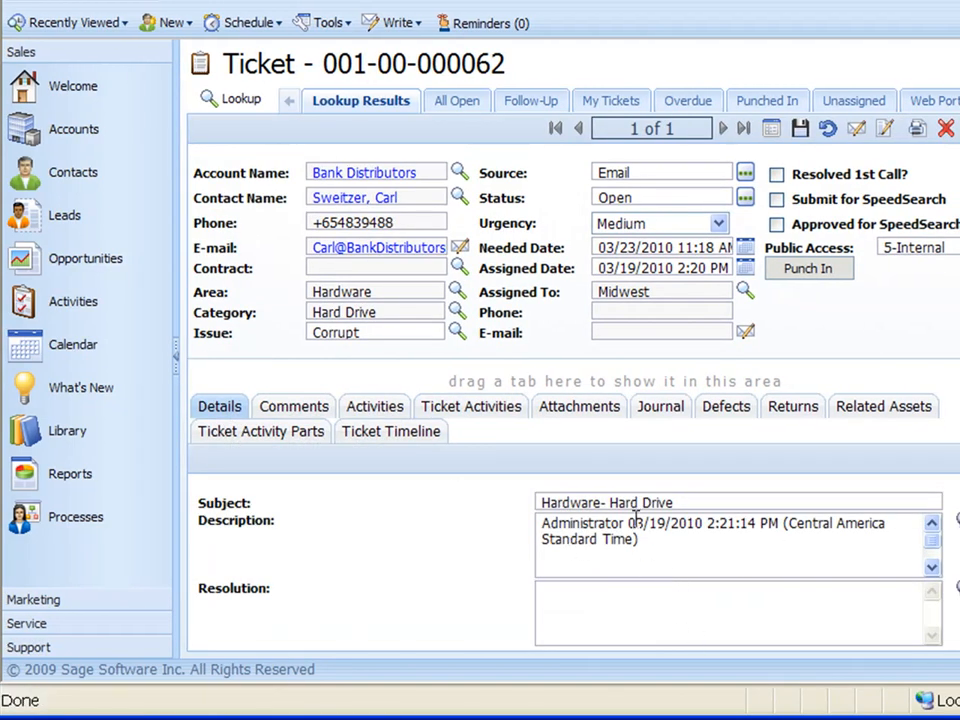
pyautogui.click(740, 612)
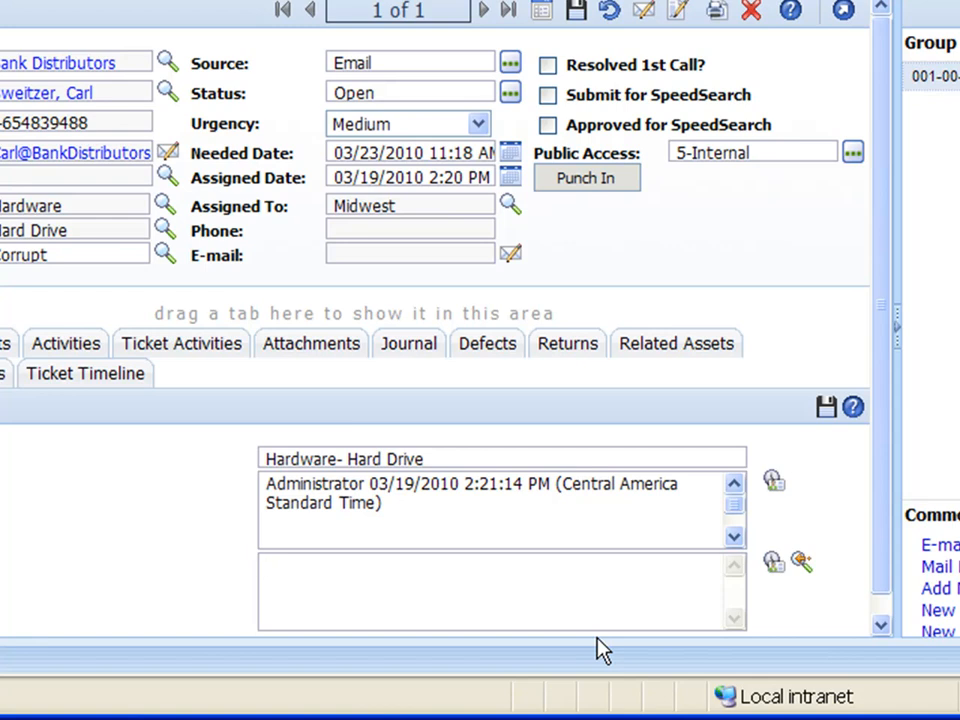
pyautogui.moveTo(510, 98)
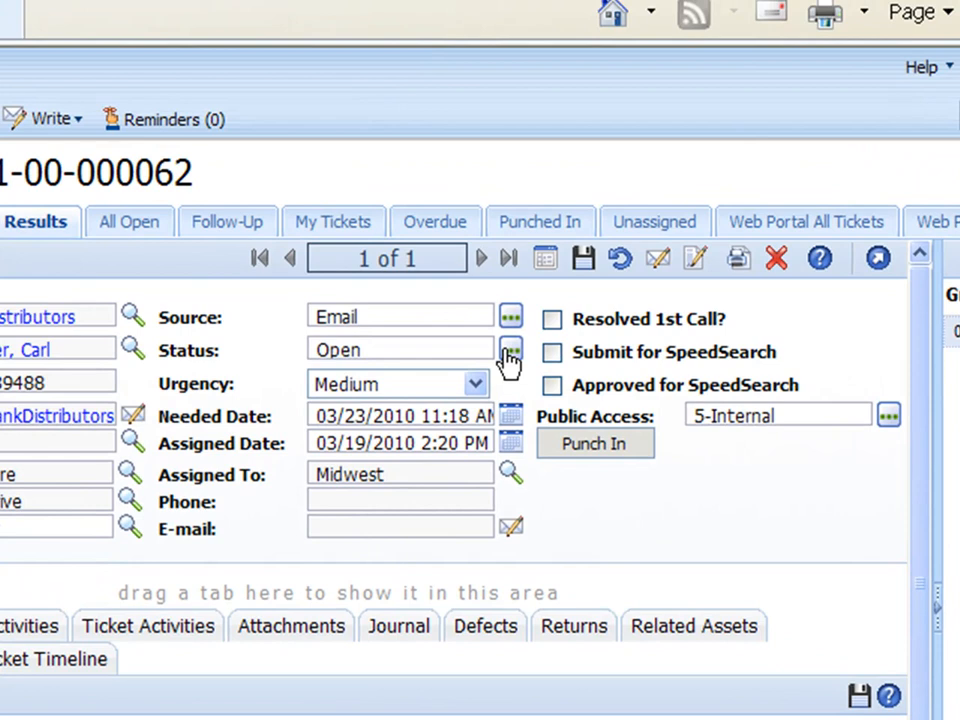
pyautogui.click(510, 348)
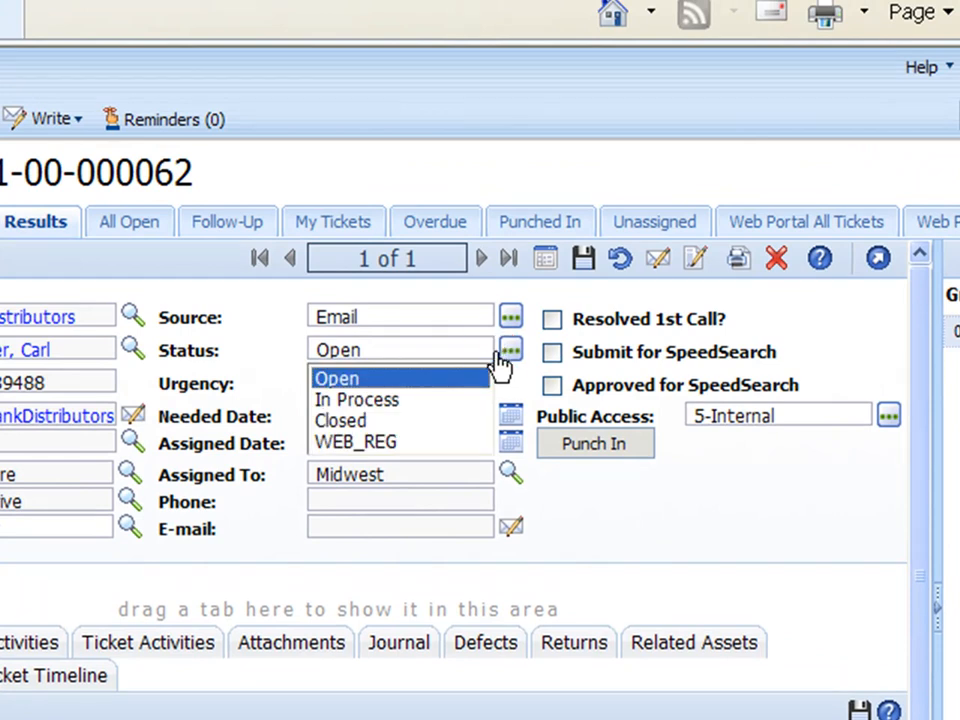
pyautogui.moveTo(408, 412)
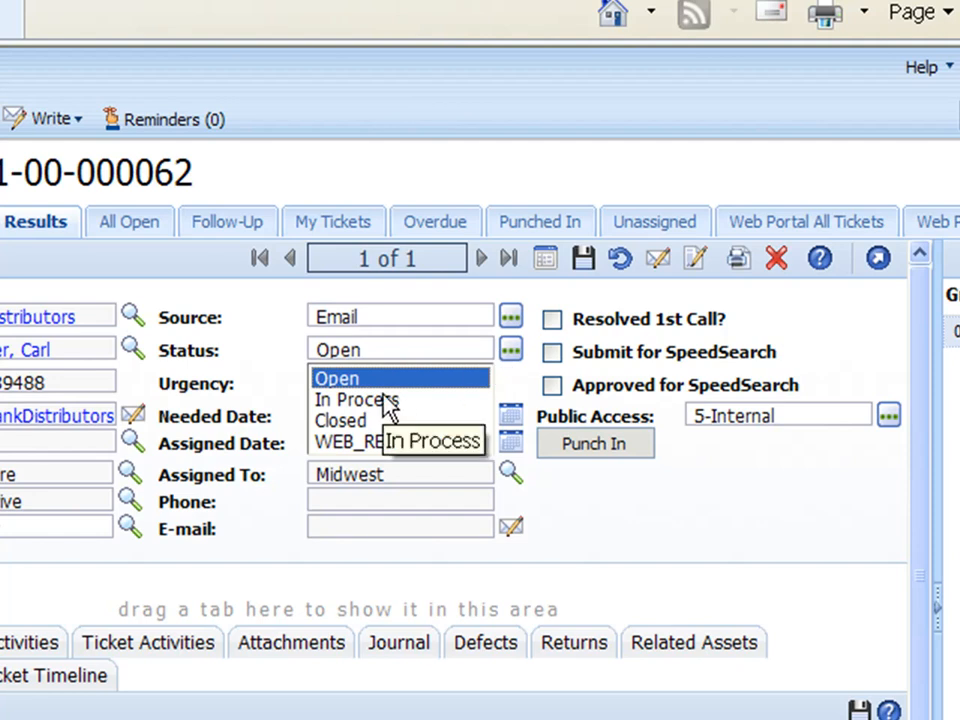
pyautogui.click(356, 400)
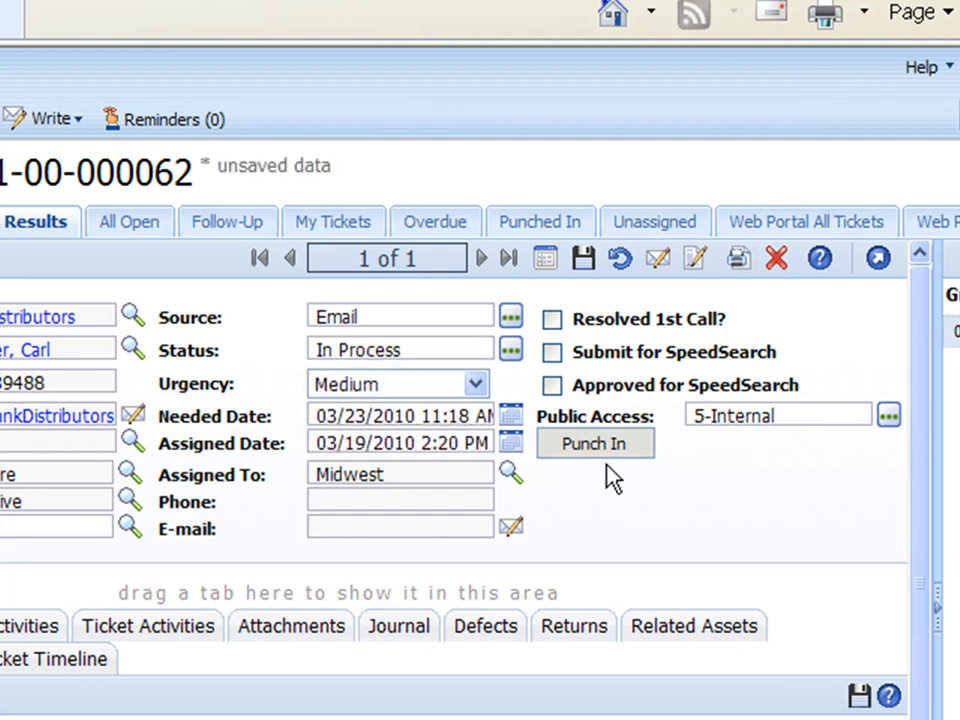
pyautogui.moveTo(540, 378)
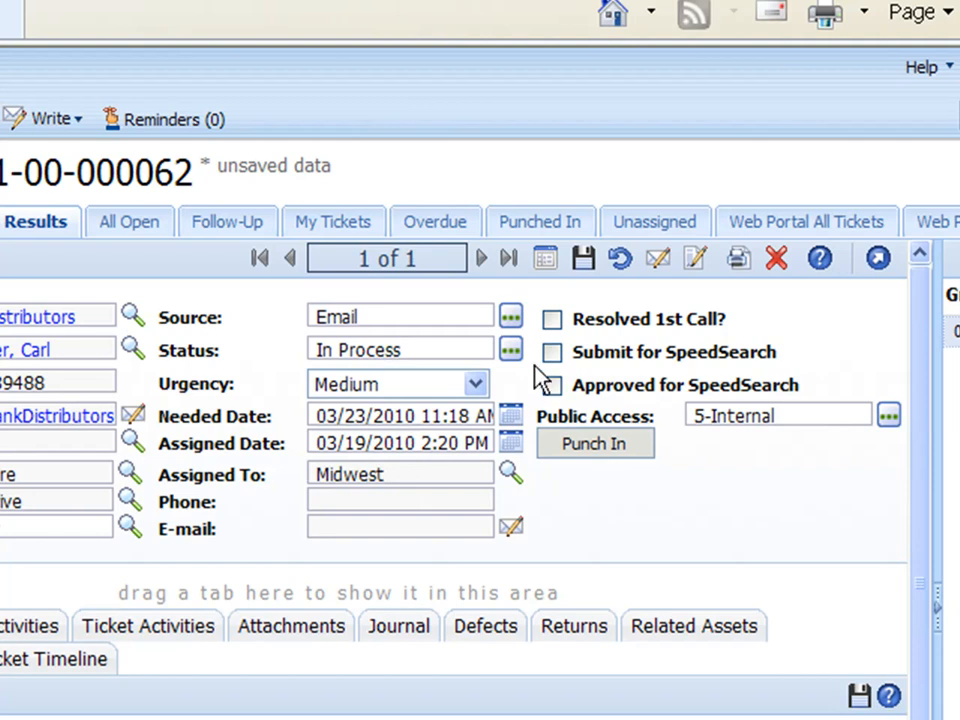
pyautogui.click(512, 348)
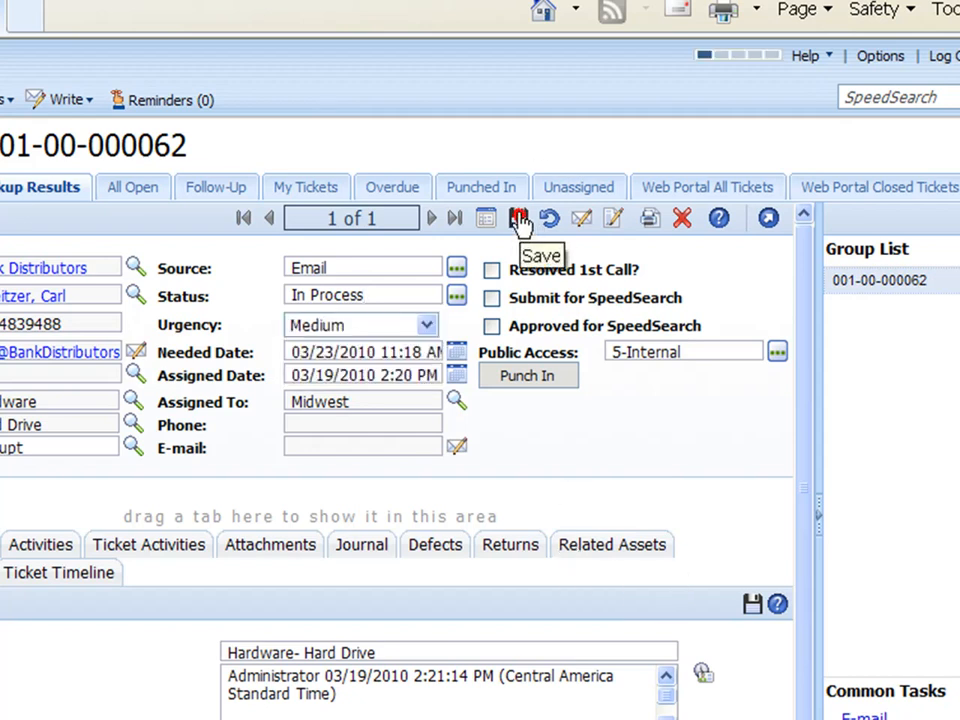
pyautogui.moveTo(632, 468)
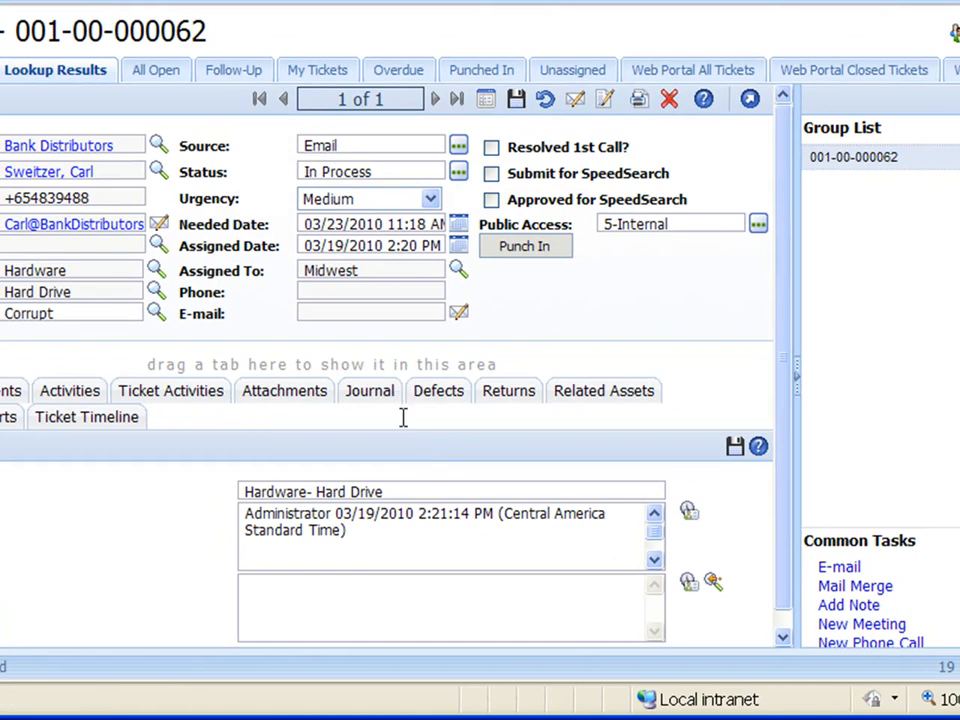
pyautogui.moveTo(628, 408)
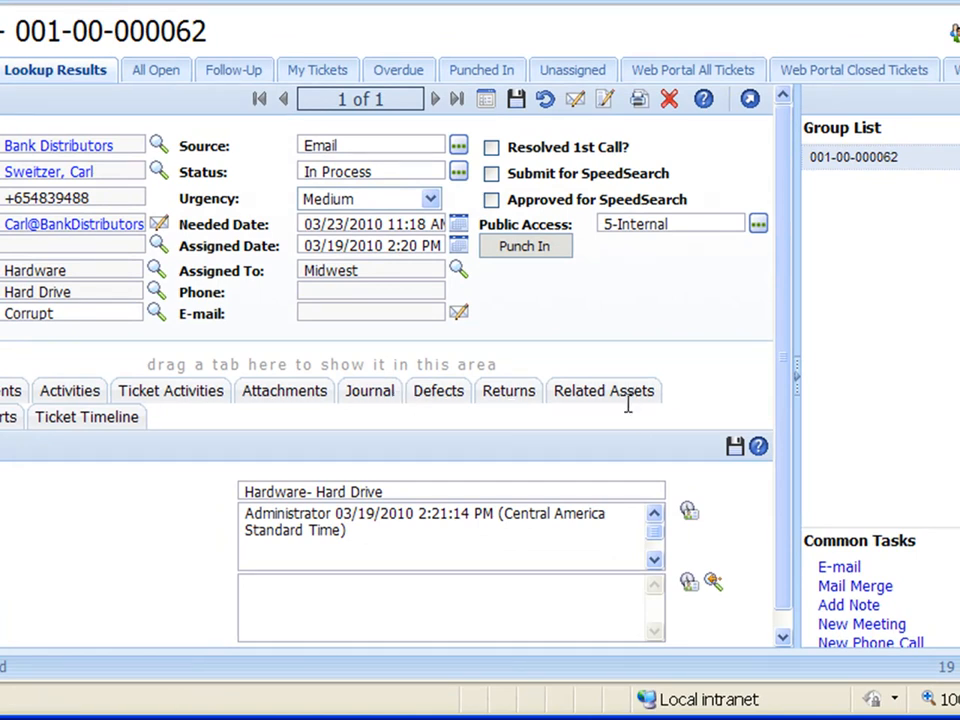